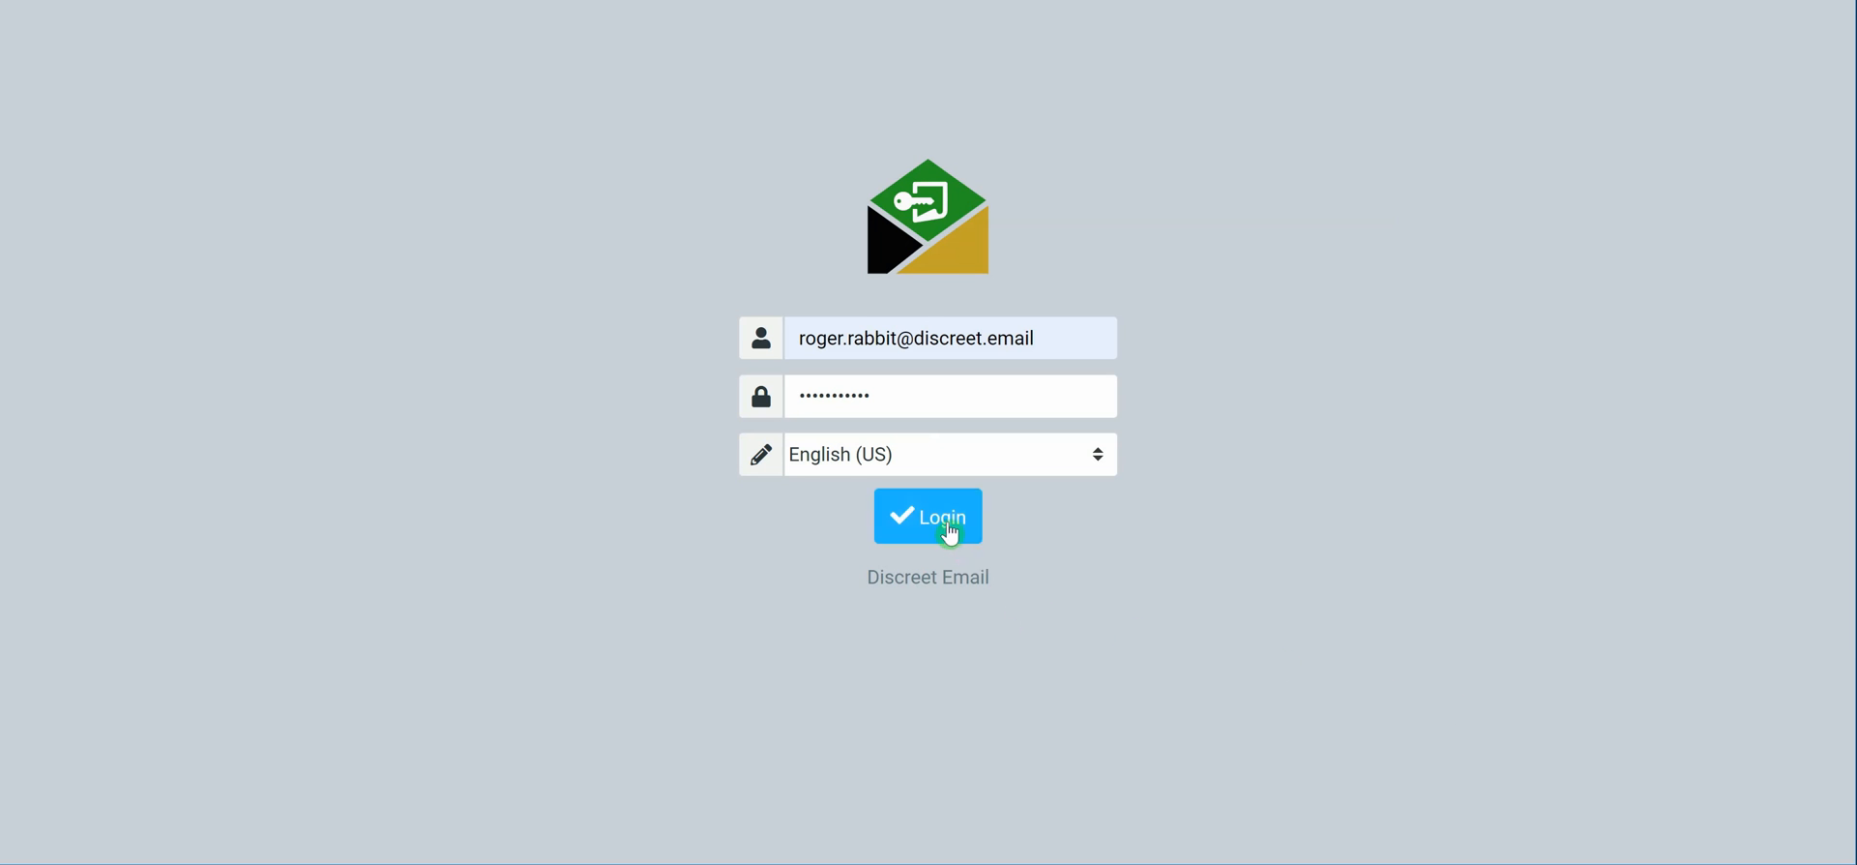
Log in with the prefilled address and password to reach the empty inbox
left_click(927, 517)
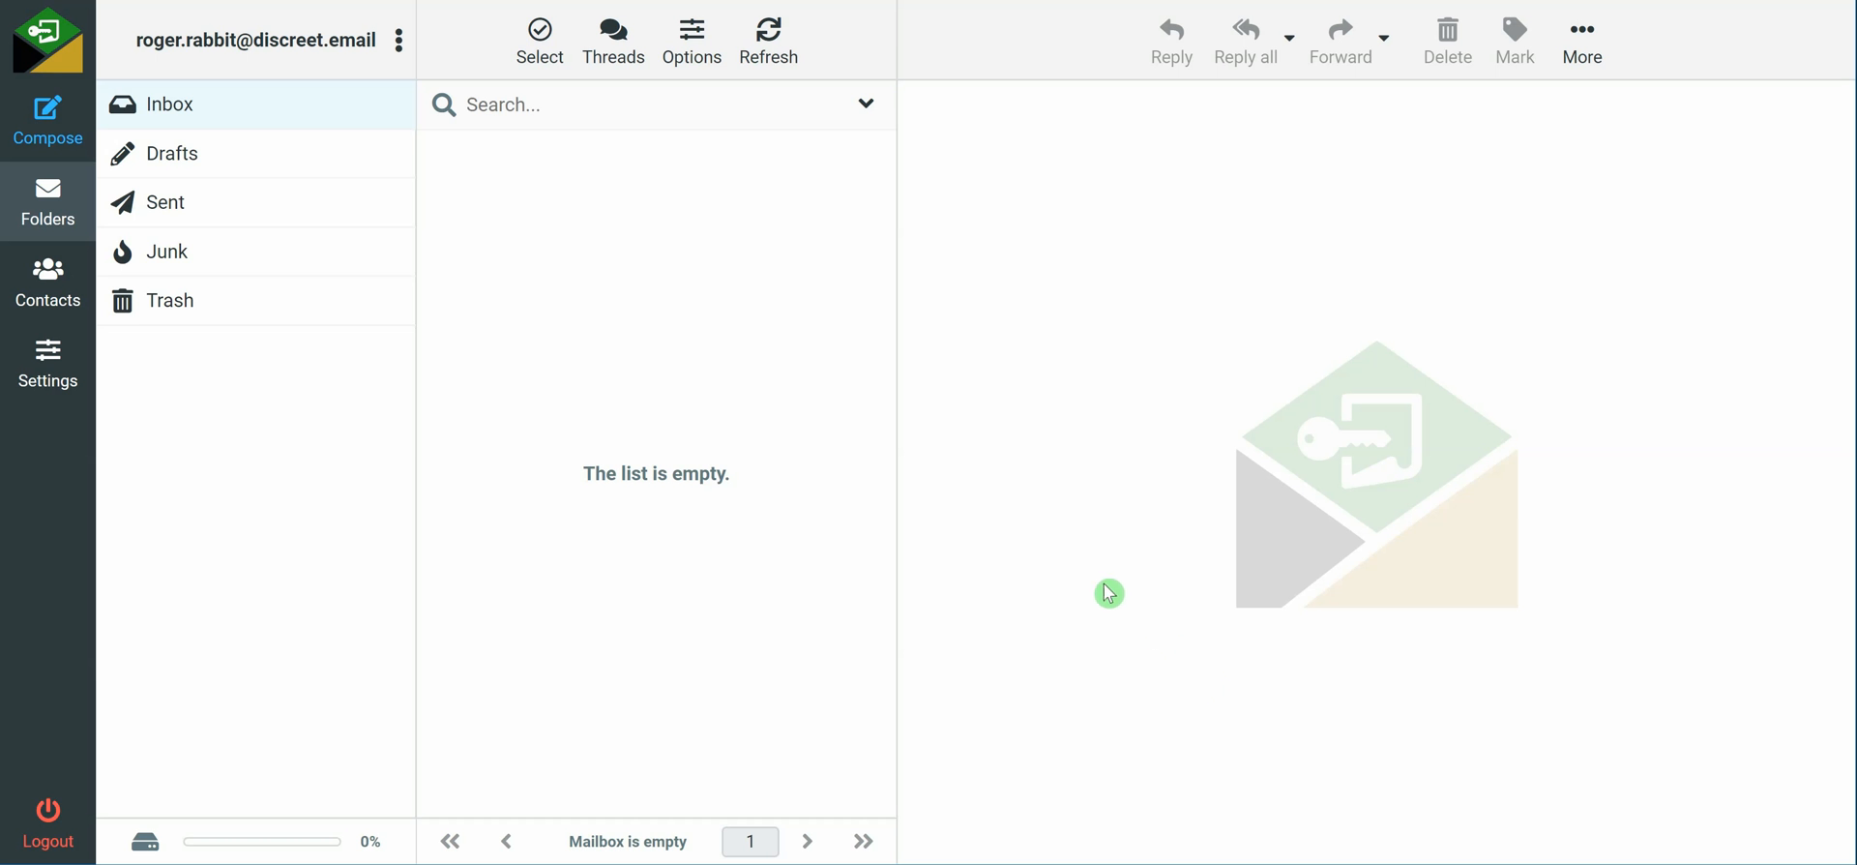
mouse_move(46, 118)
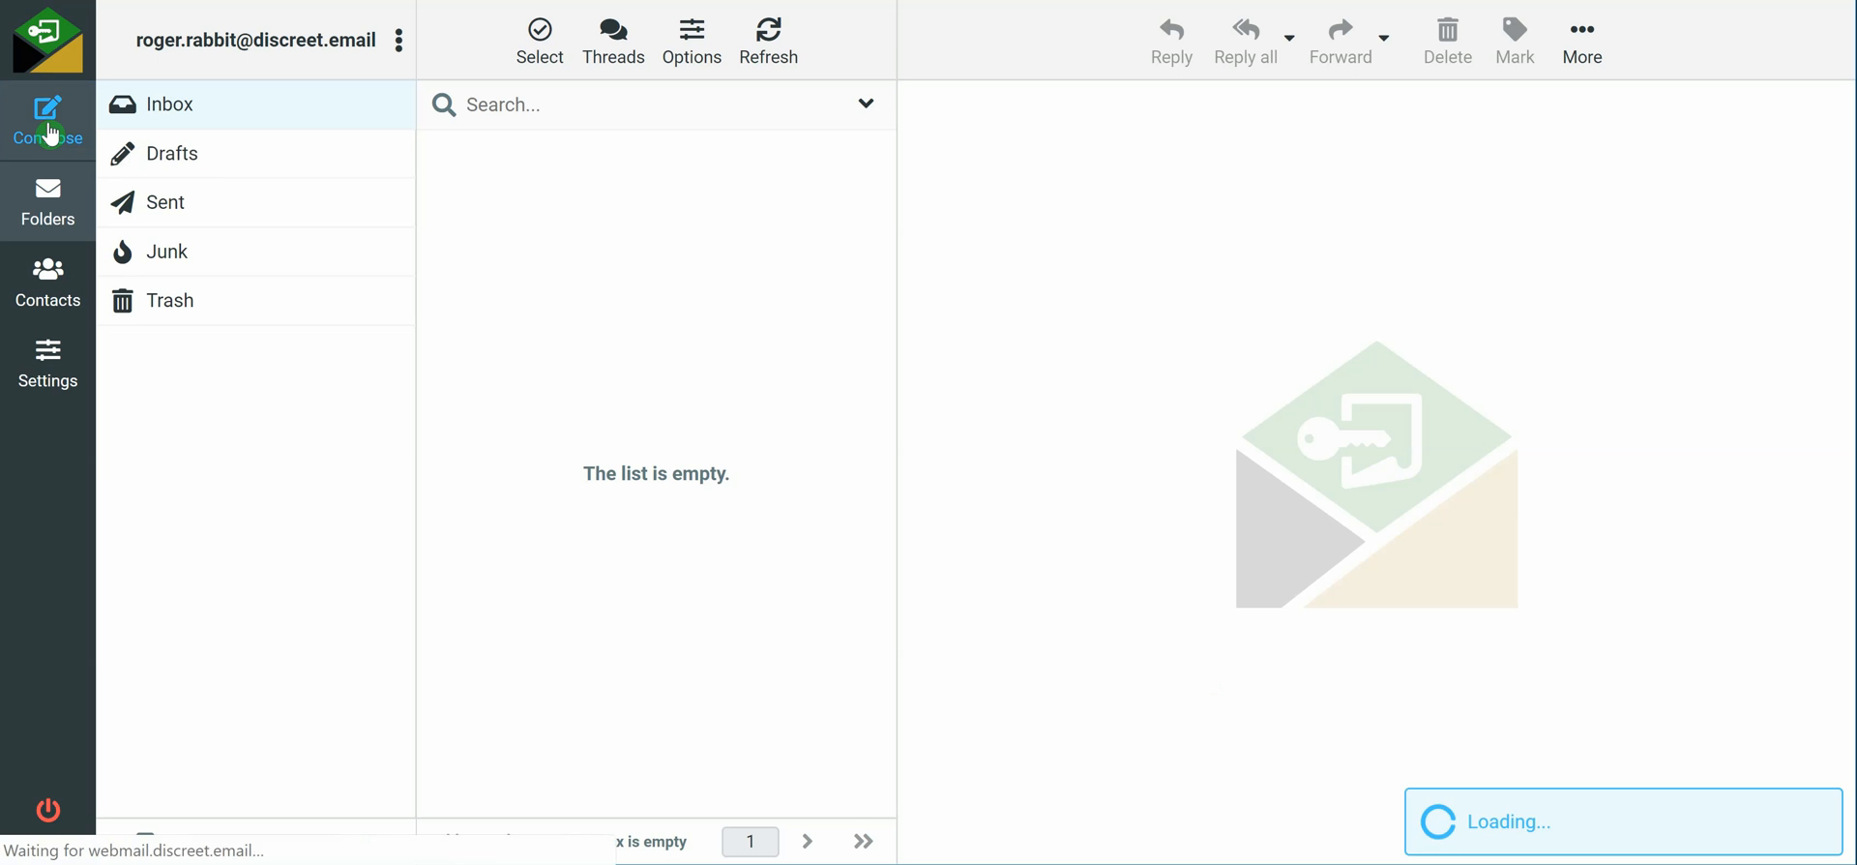
left_click(47, 122)
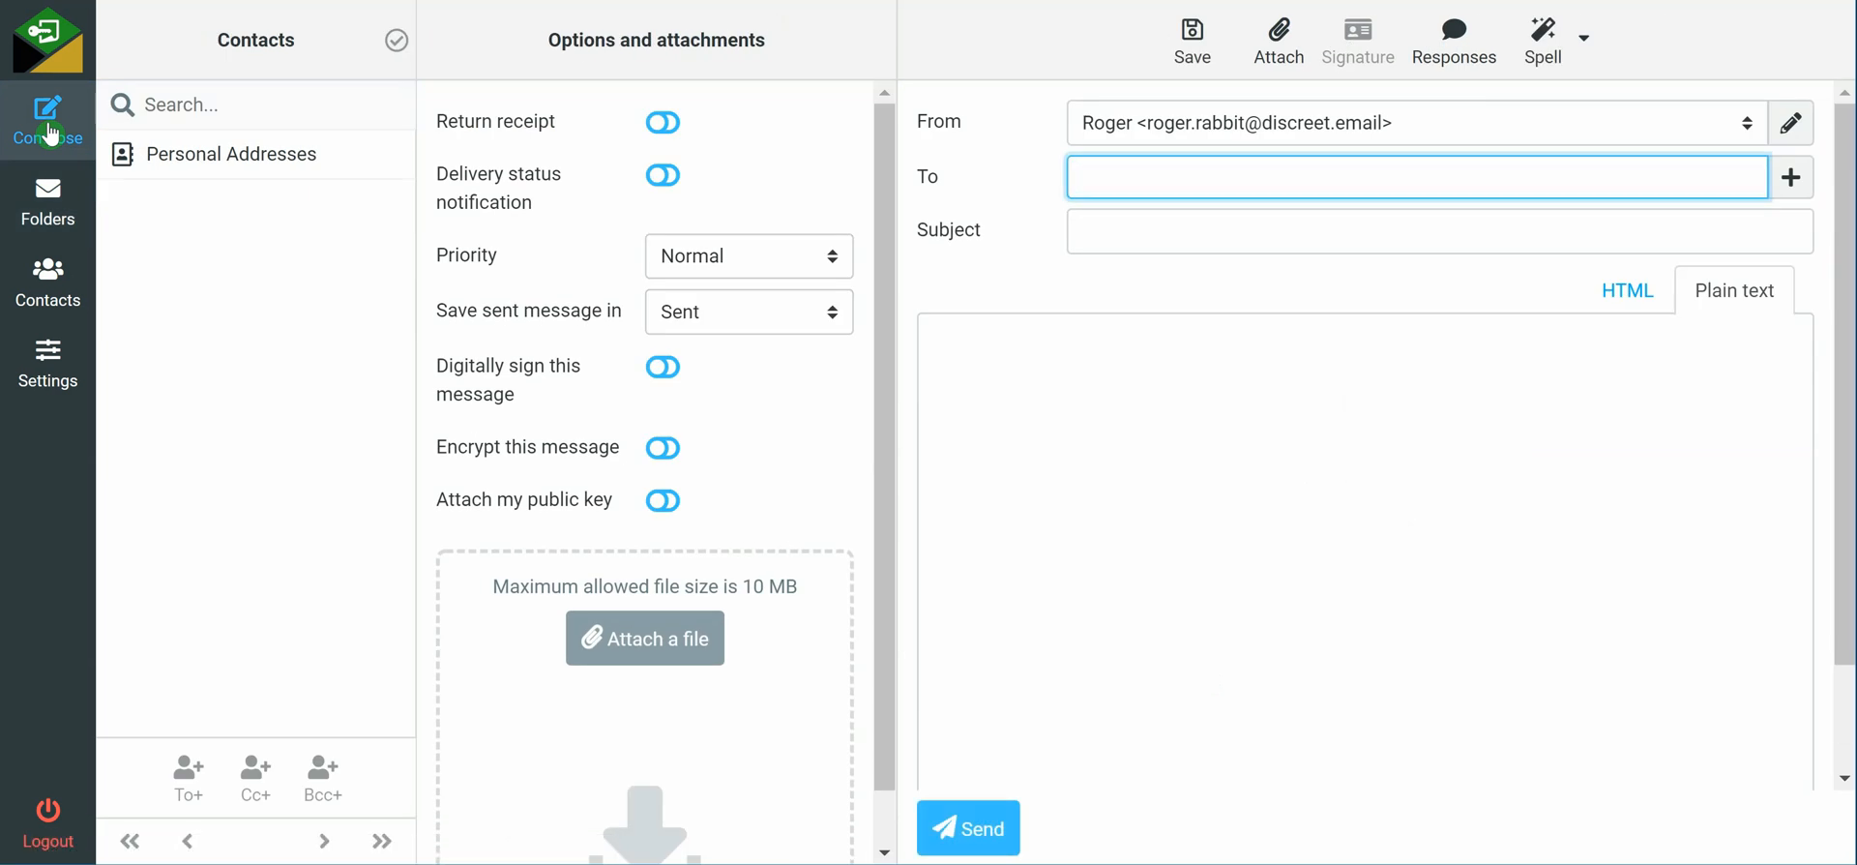
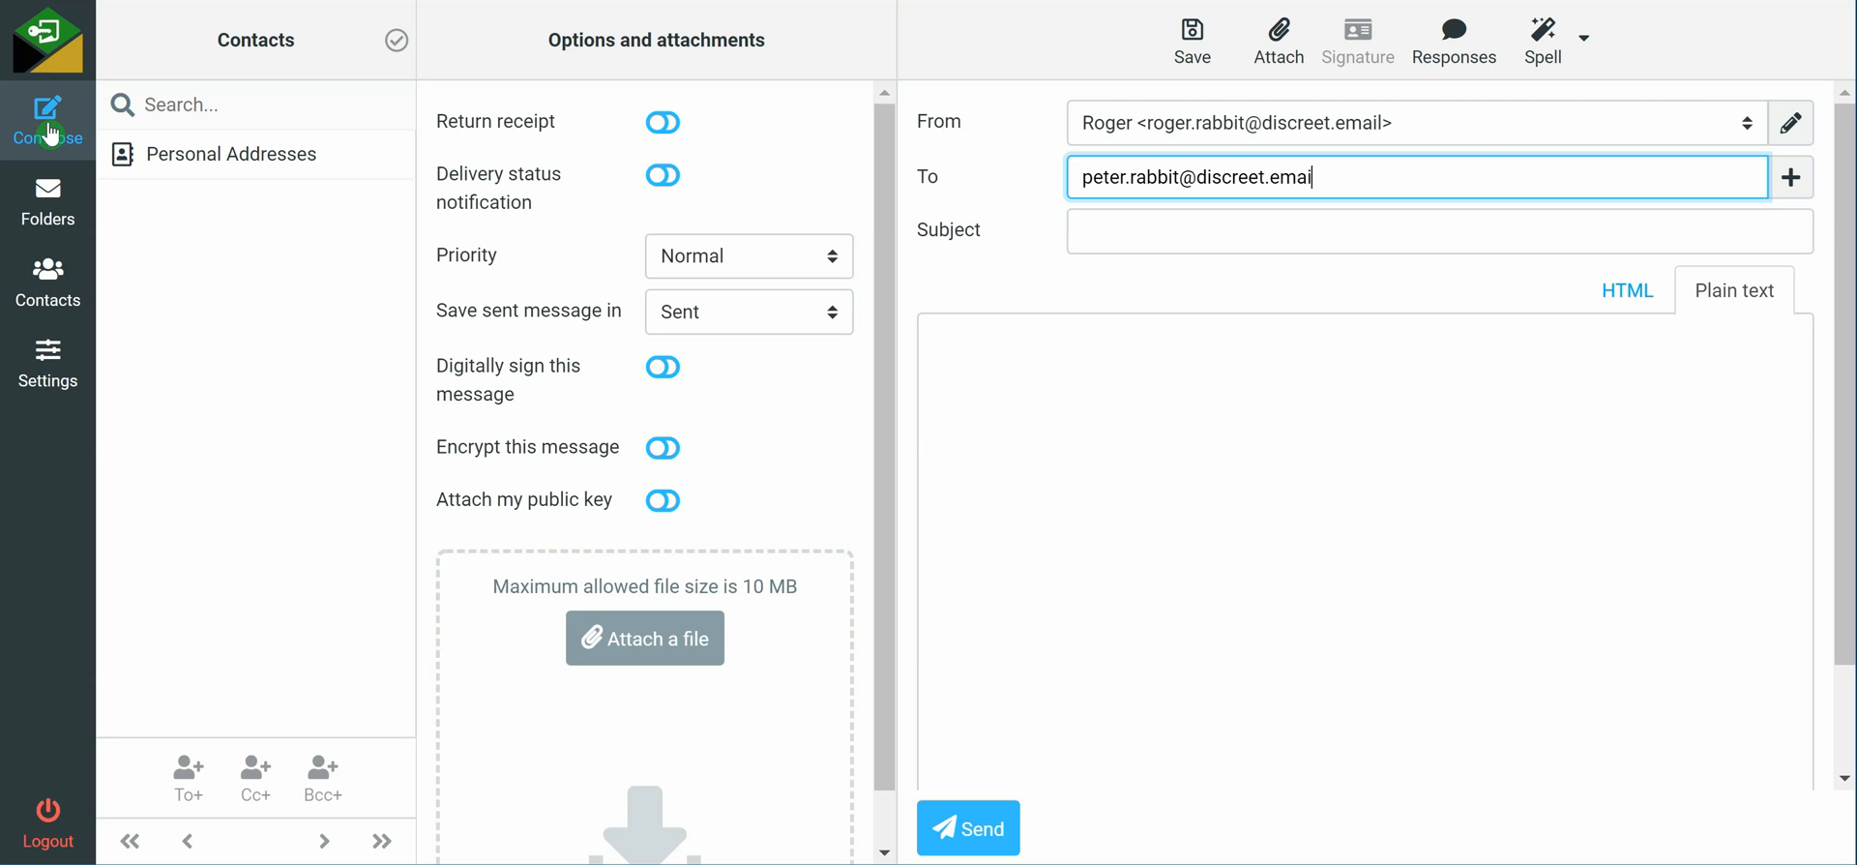
type("l")
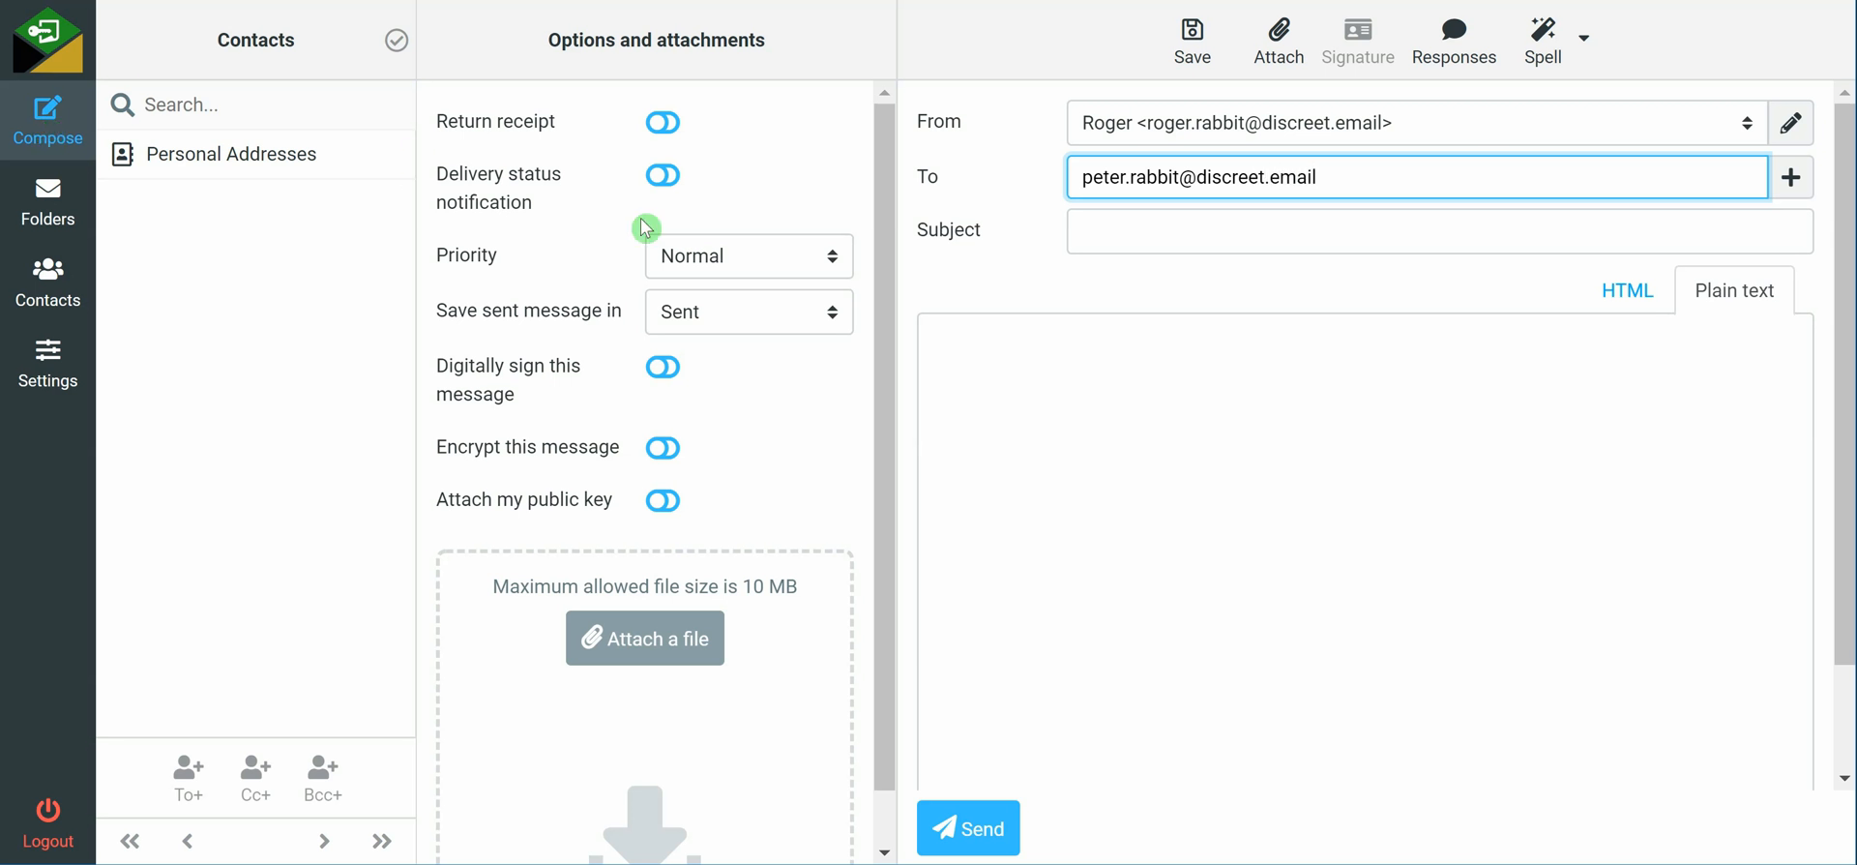
Set the subject to 'My Public Key' from the suggestions
left_click(1439, 230)
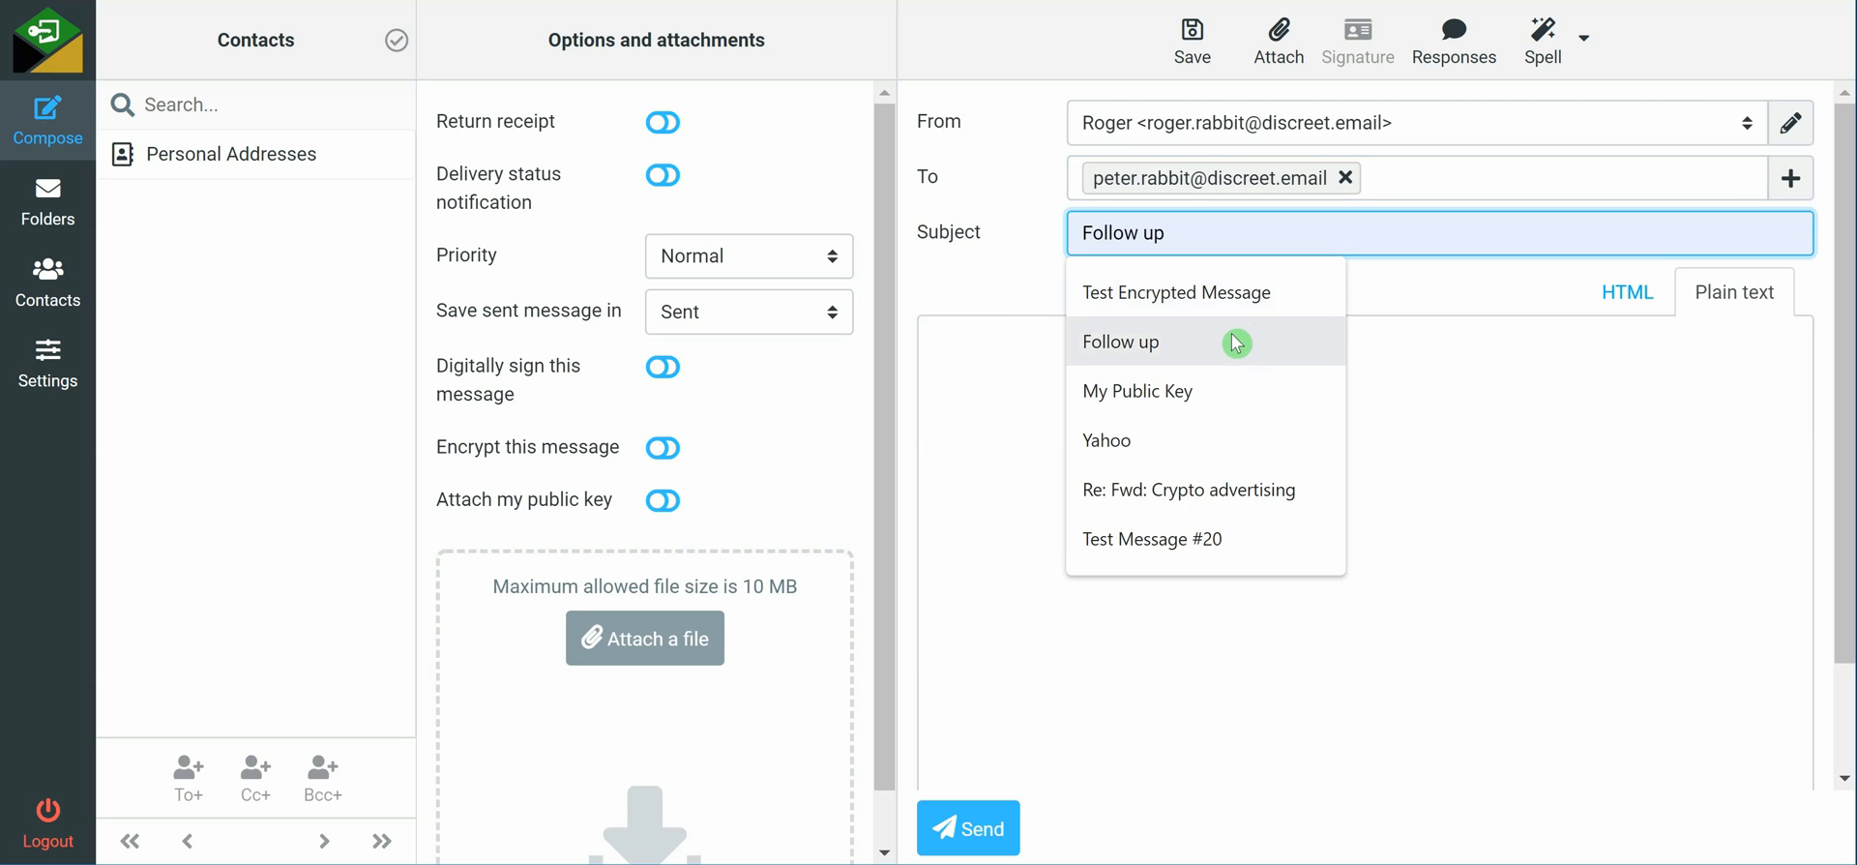
left_click(1136, 391)
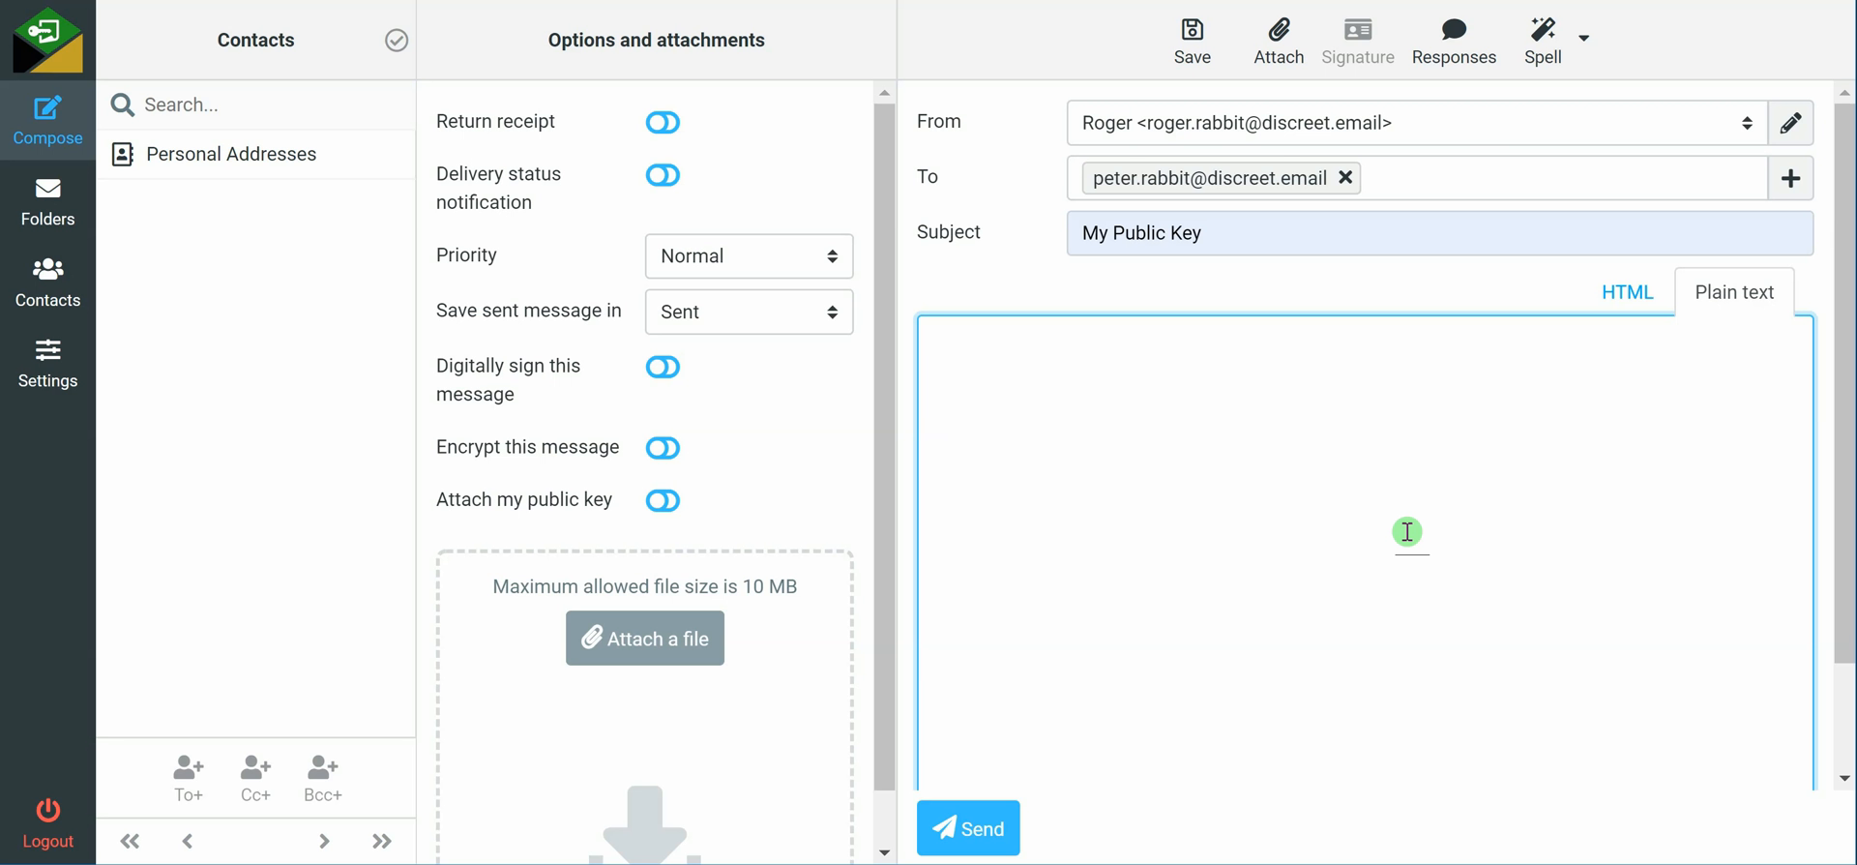
Begin the body with 'Peter -' and a line introducing my public PGP key
type("Peter")
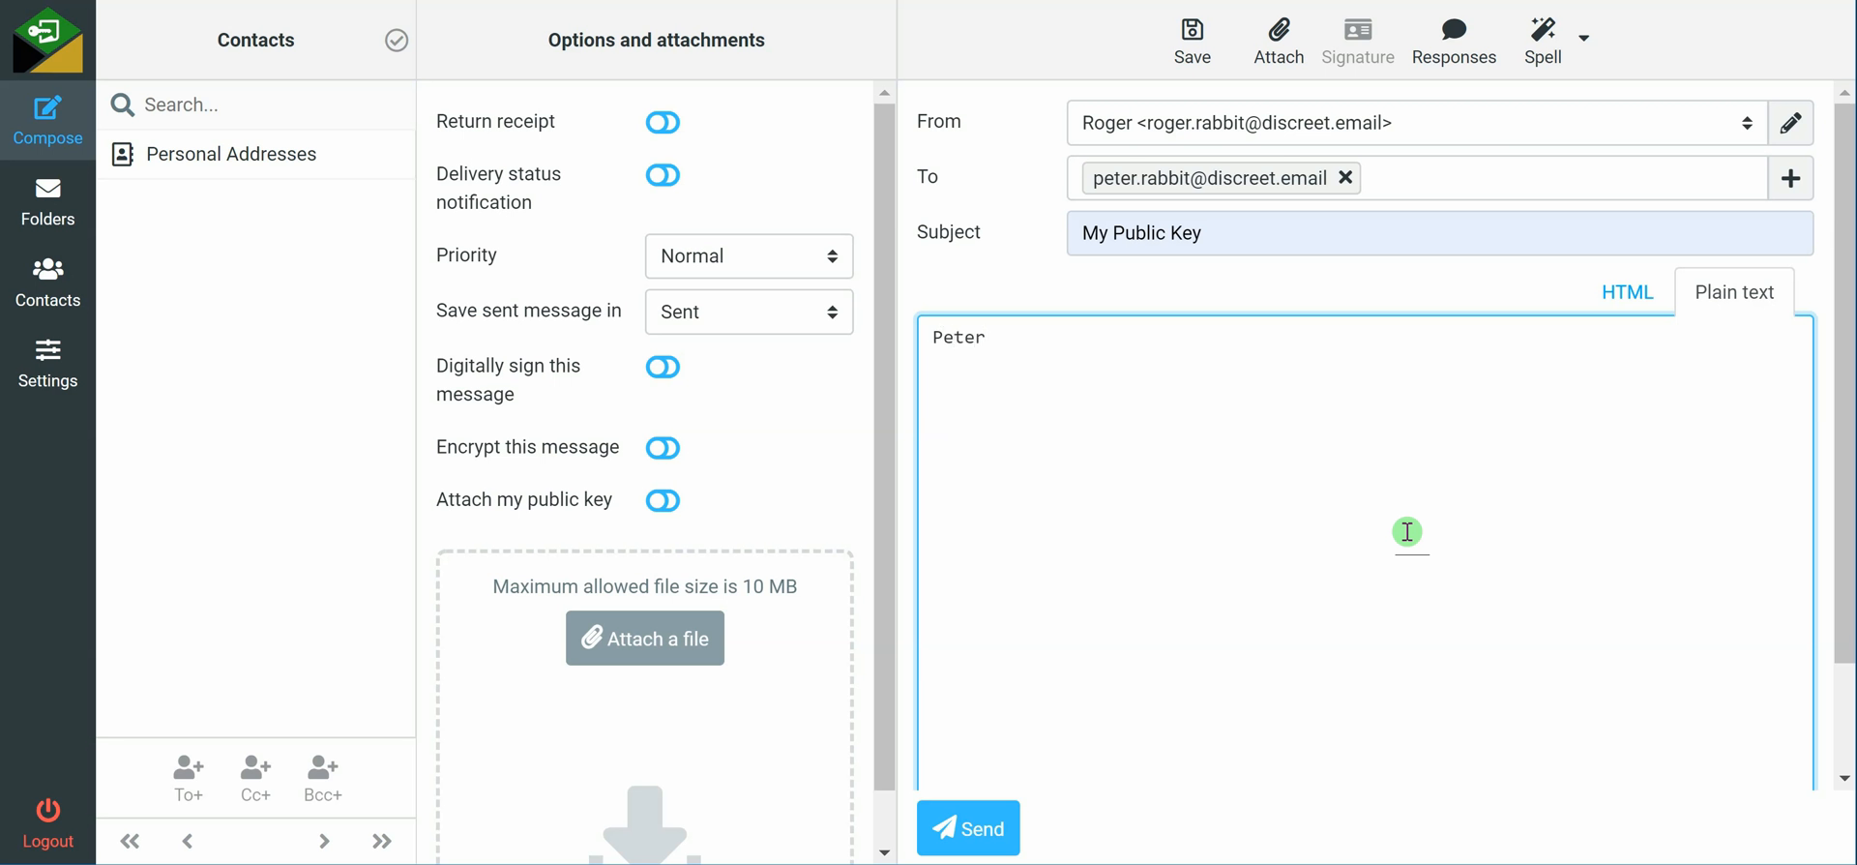
type("-")
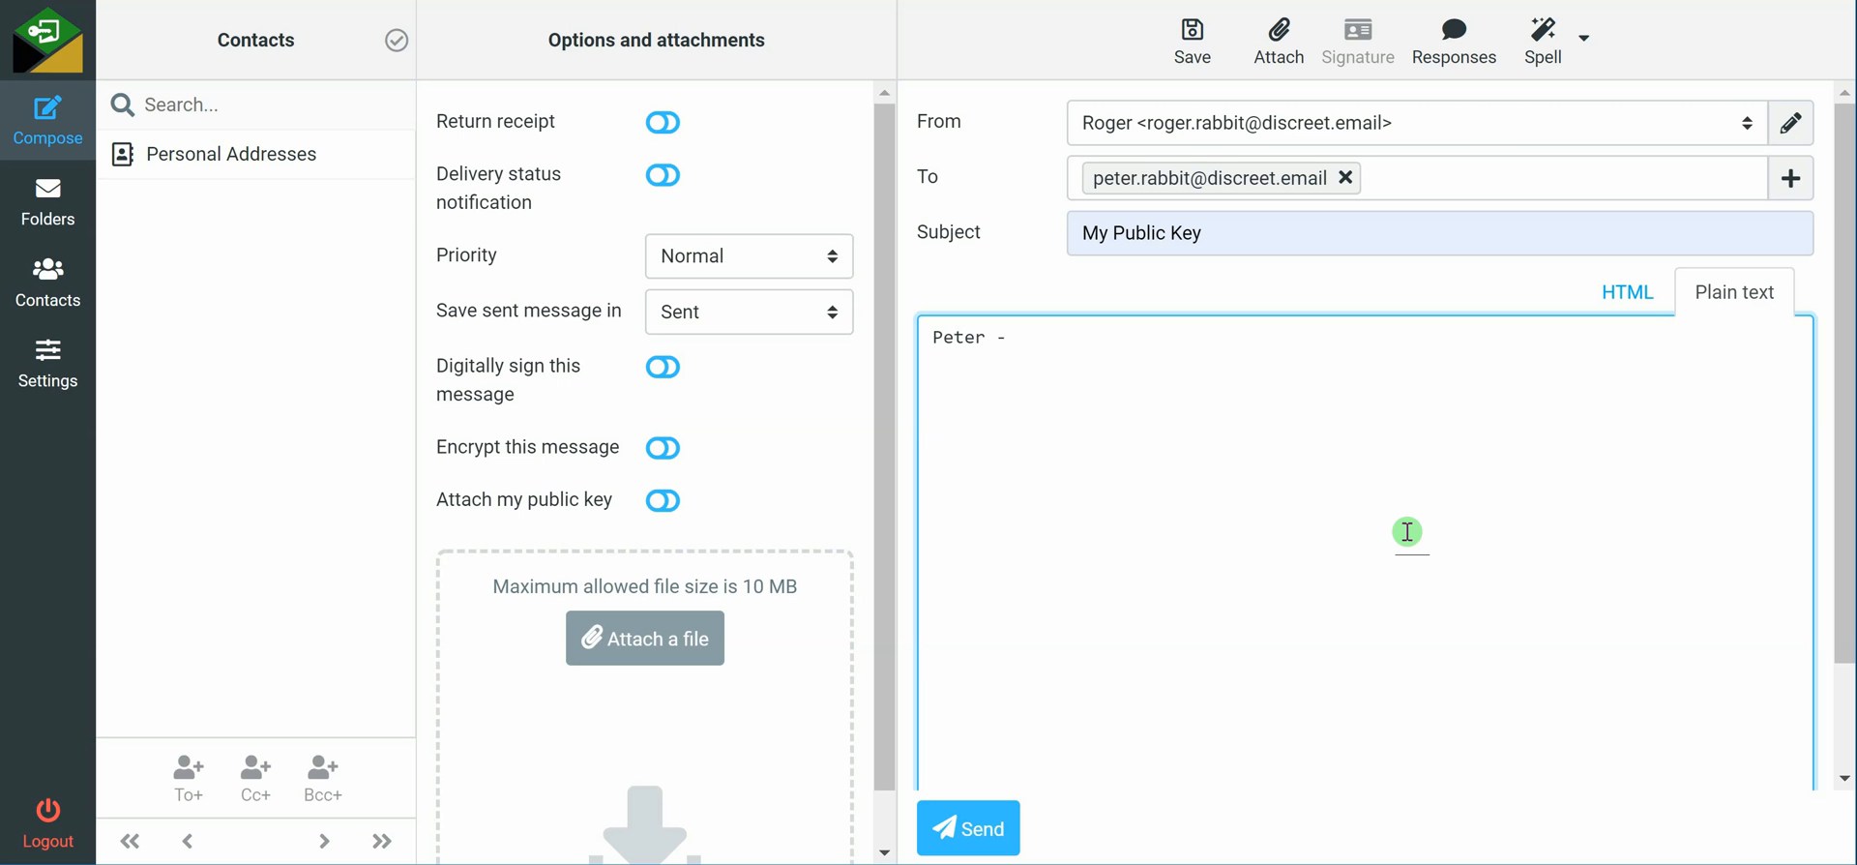
type("Here is")
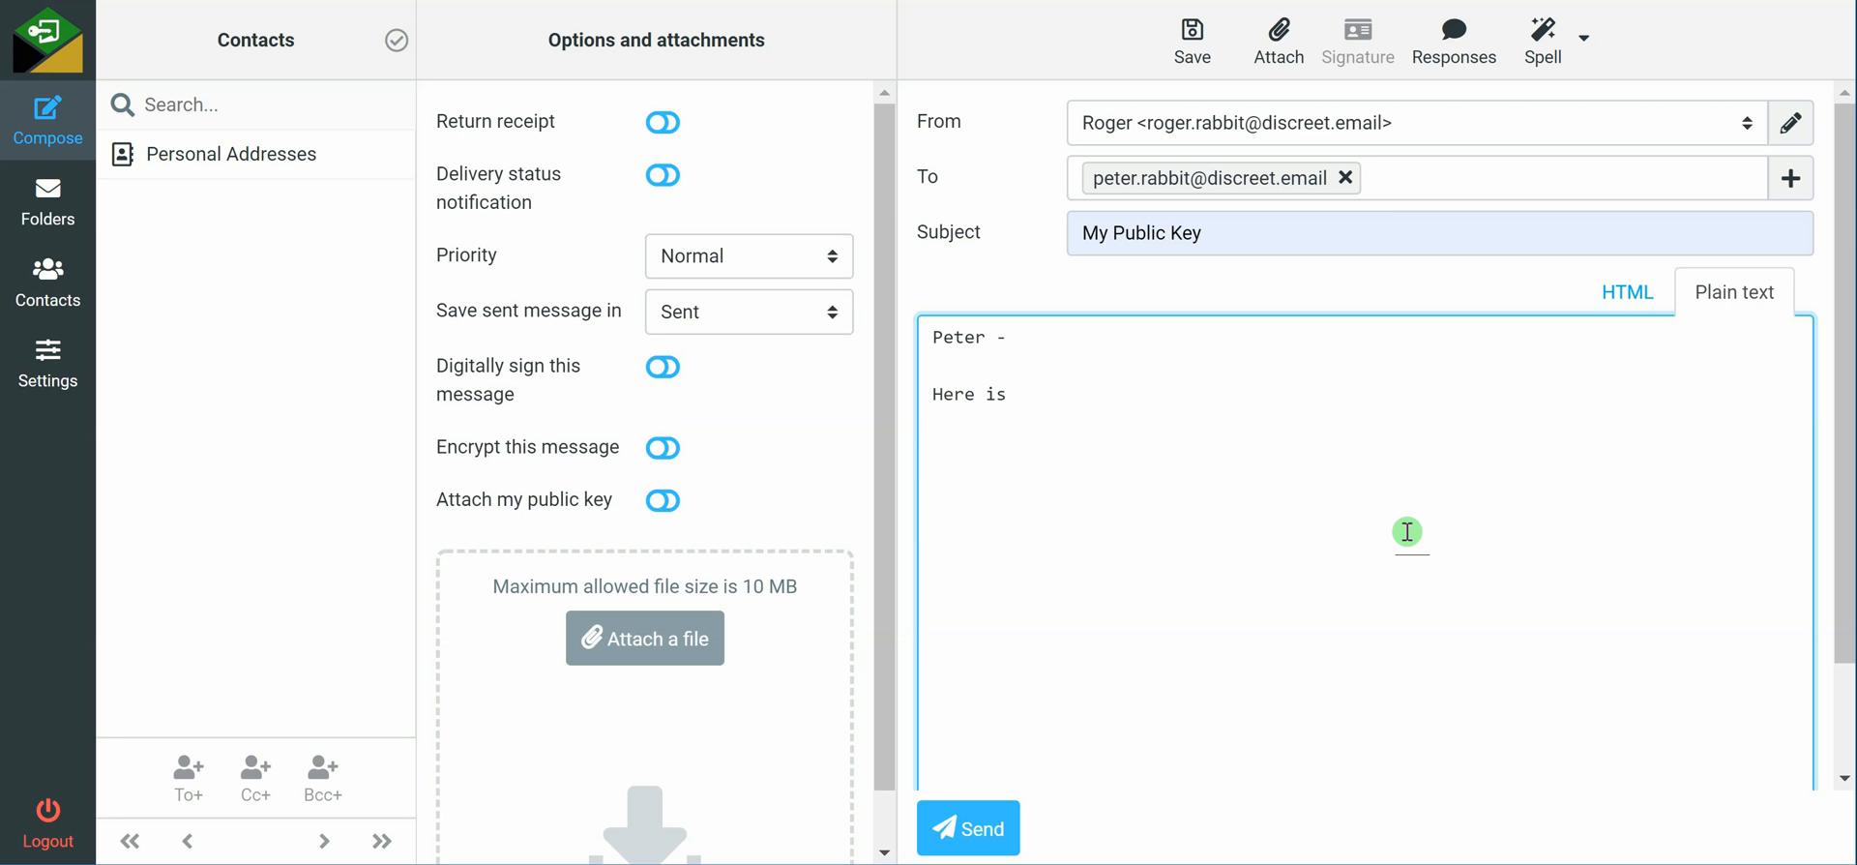
left_click(1191, 41)
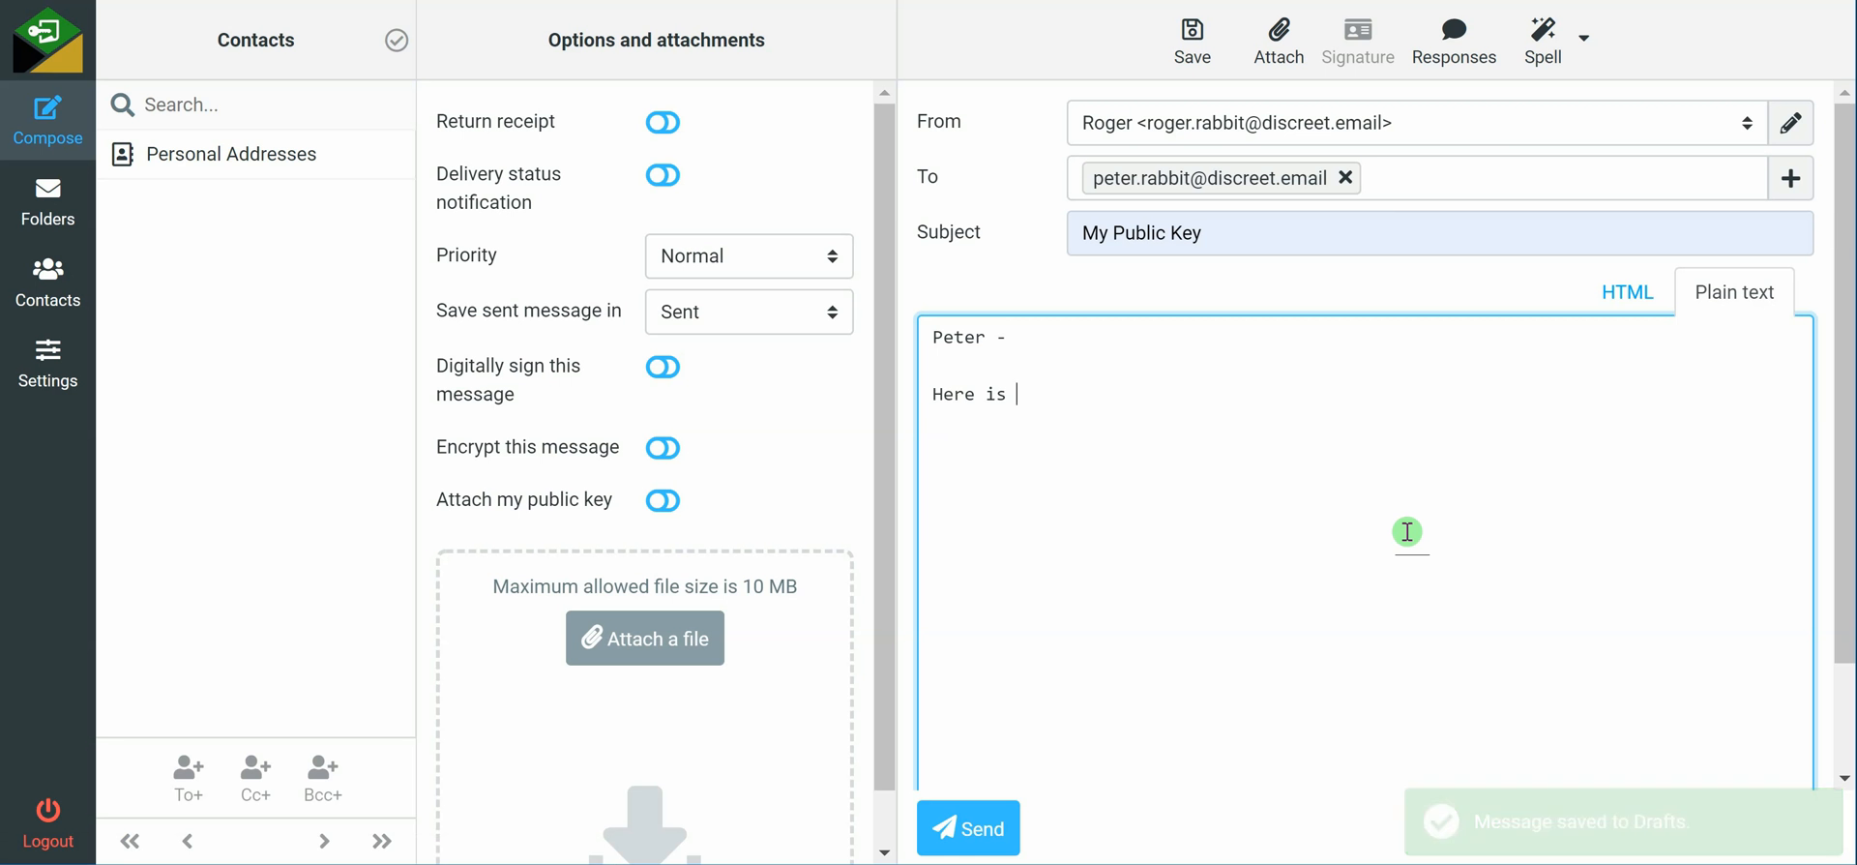
type("my pu")
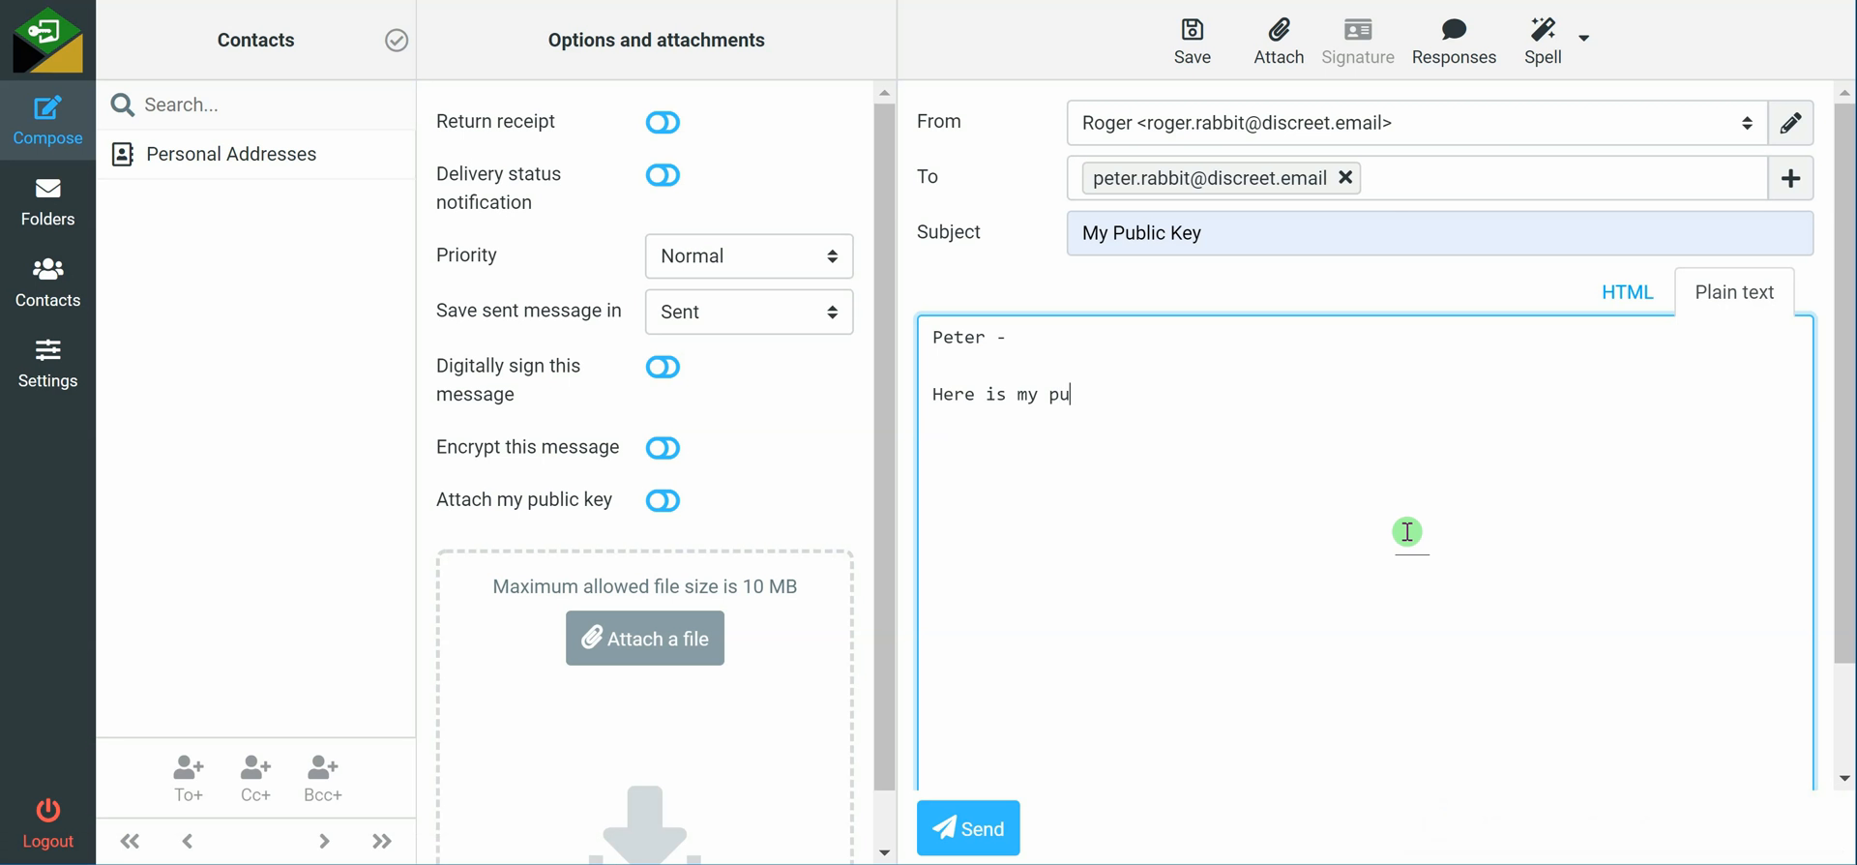
type("blic PGP key")
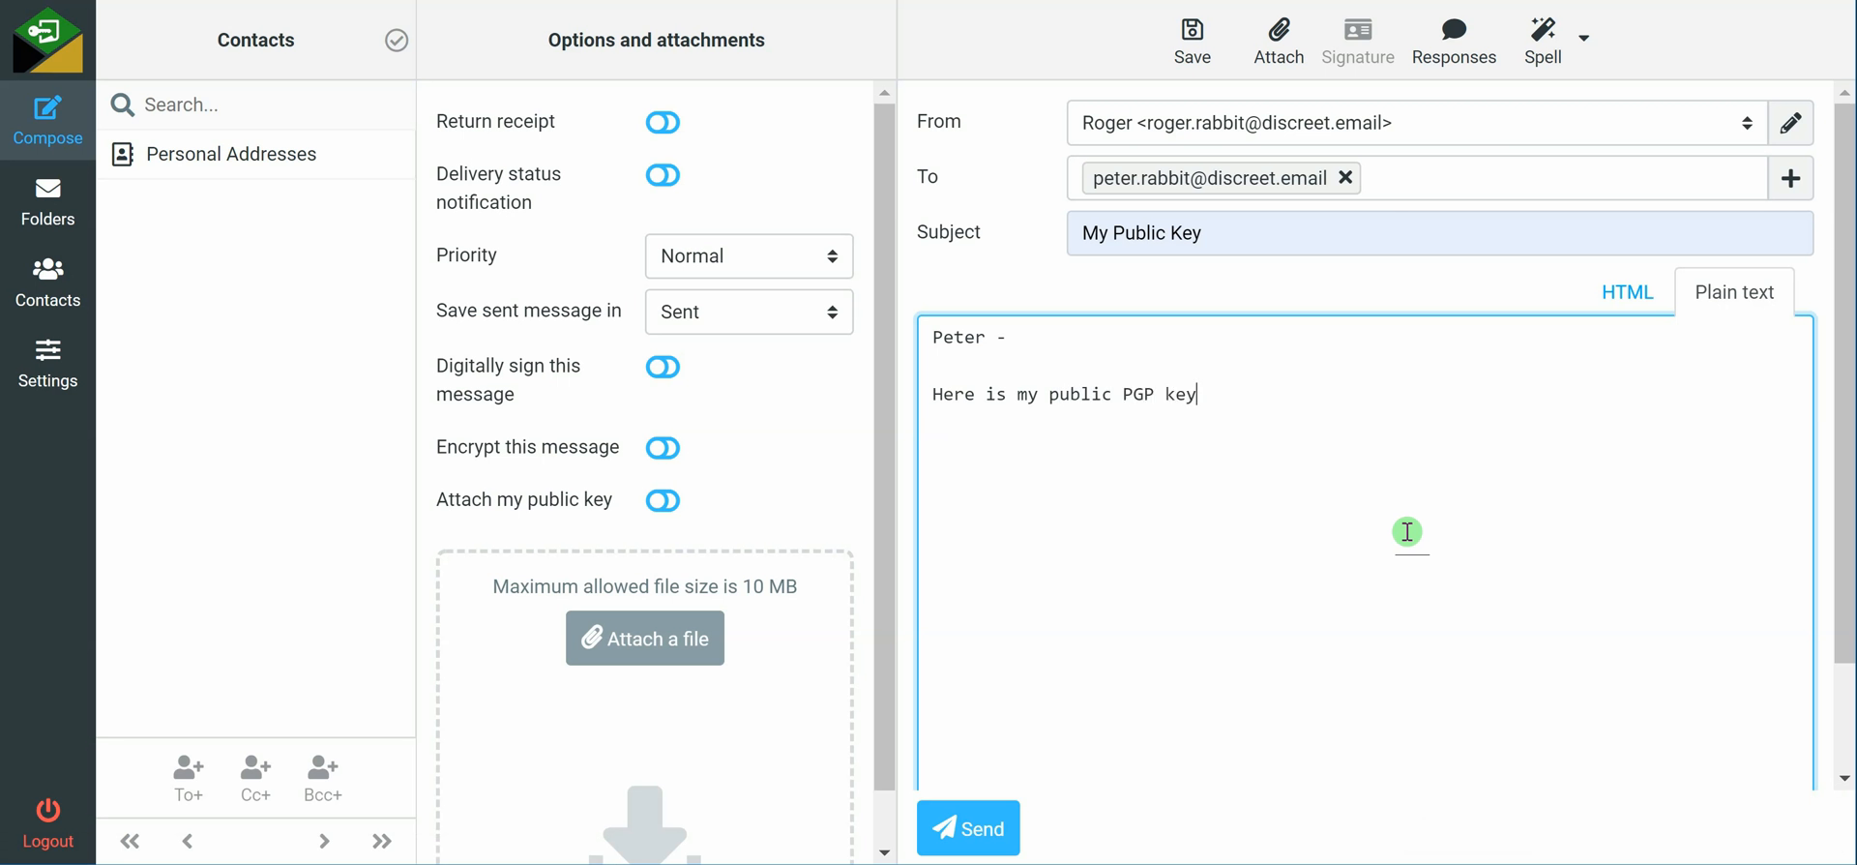
Ask Peter to store the key and use it for encrypted messages, signed 'Roger'
type(".  Ple")
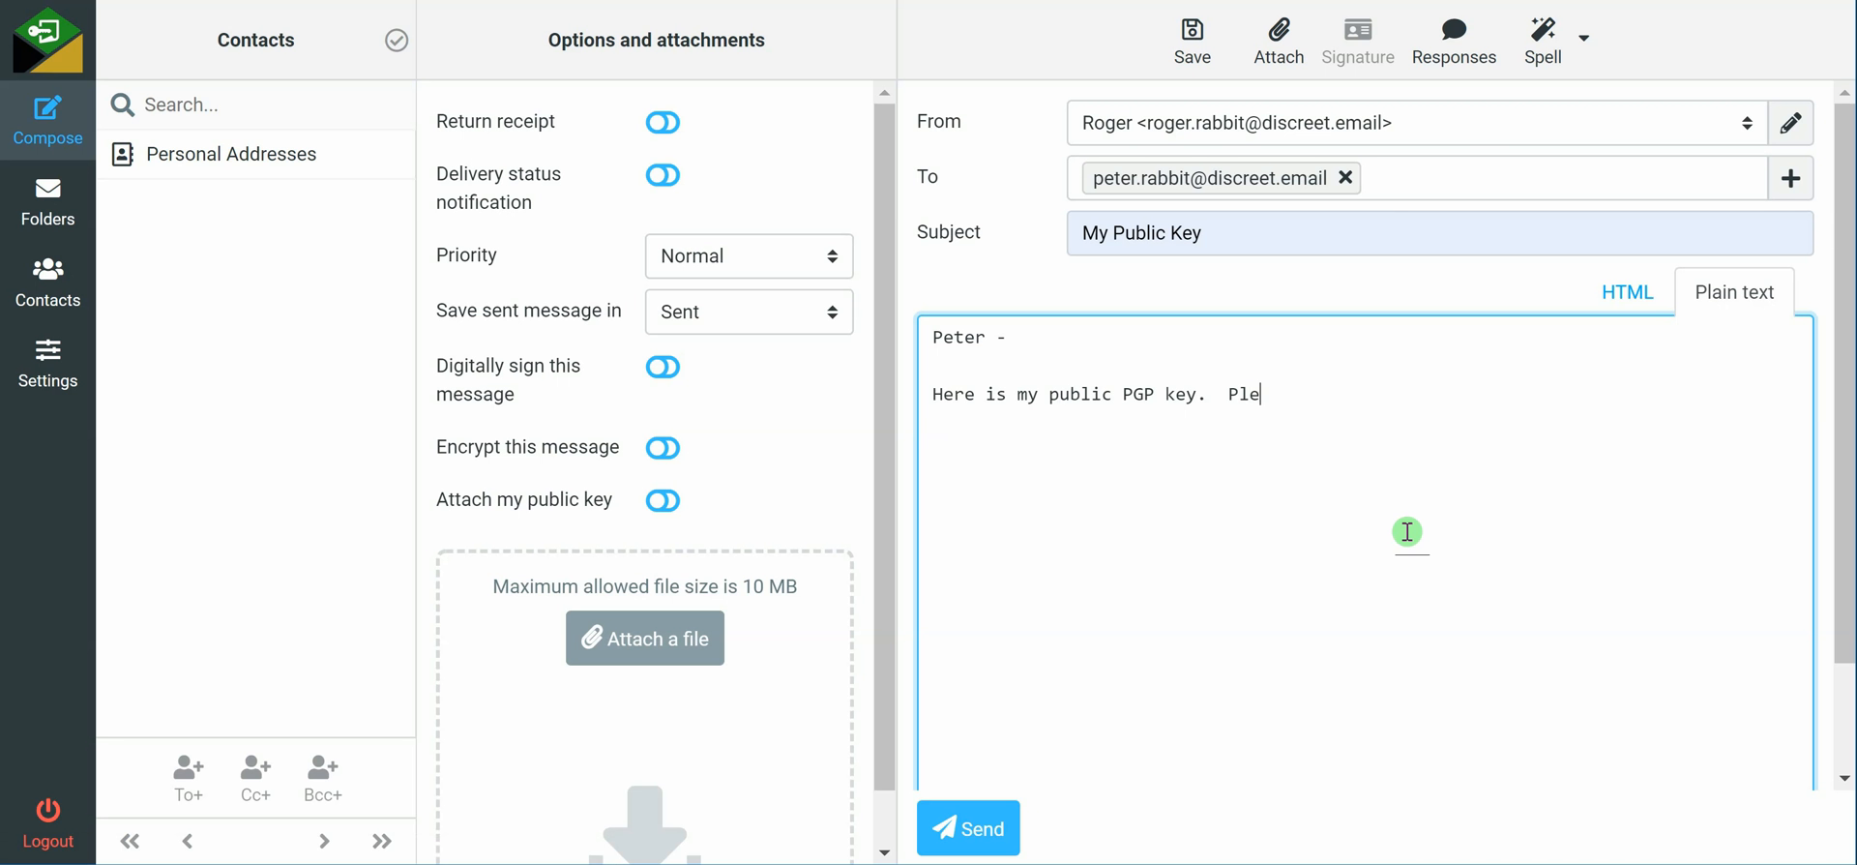
type("ase")
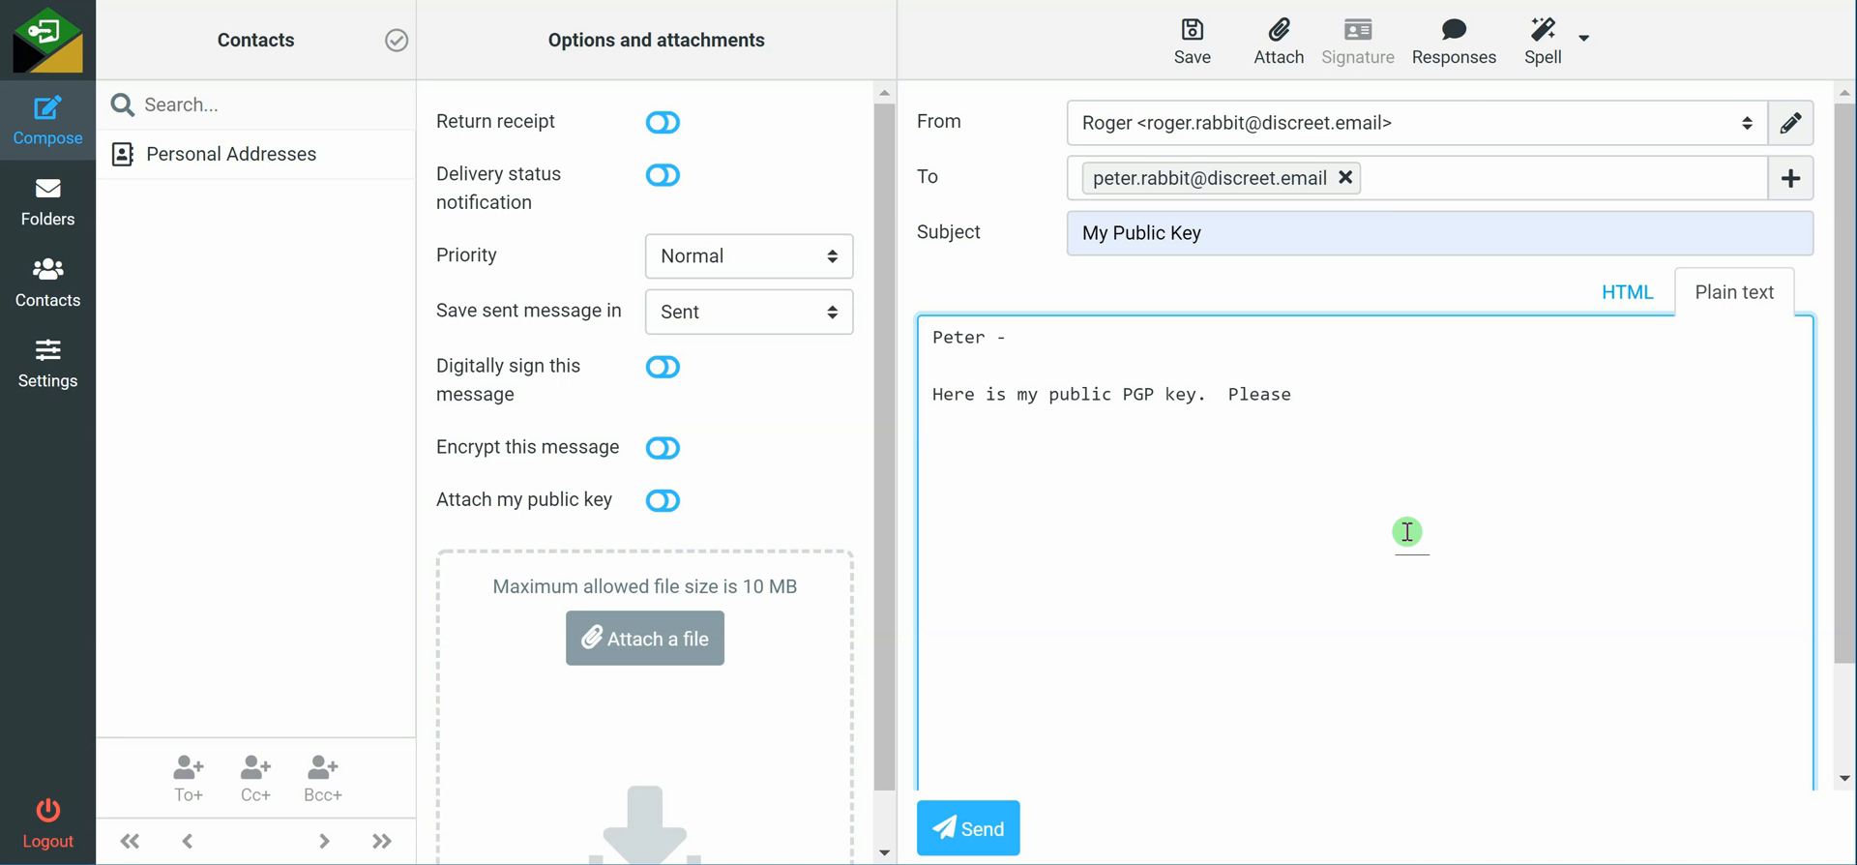
type("store this")
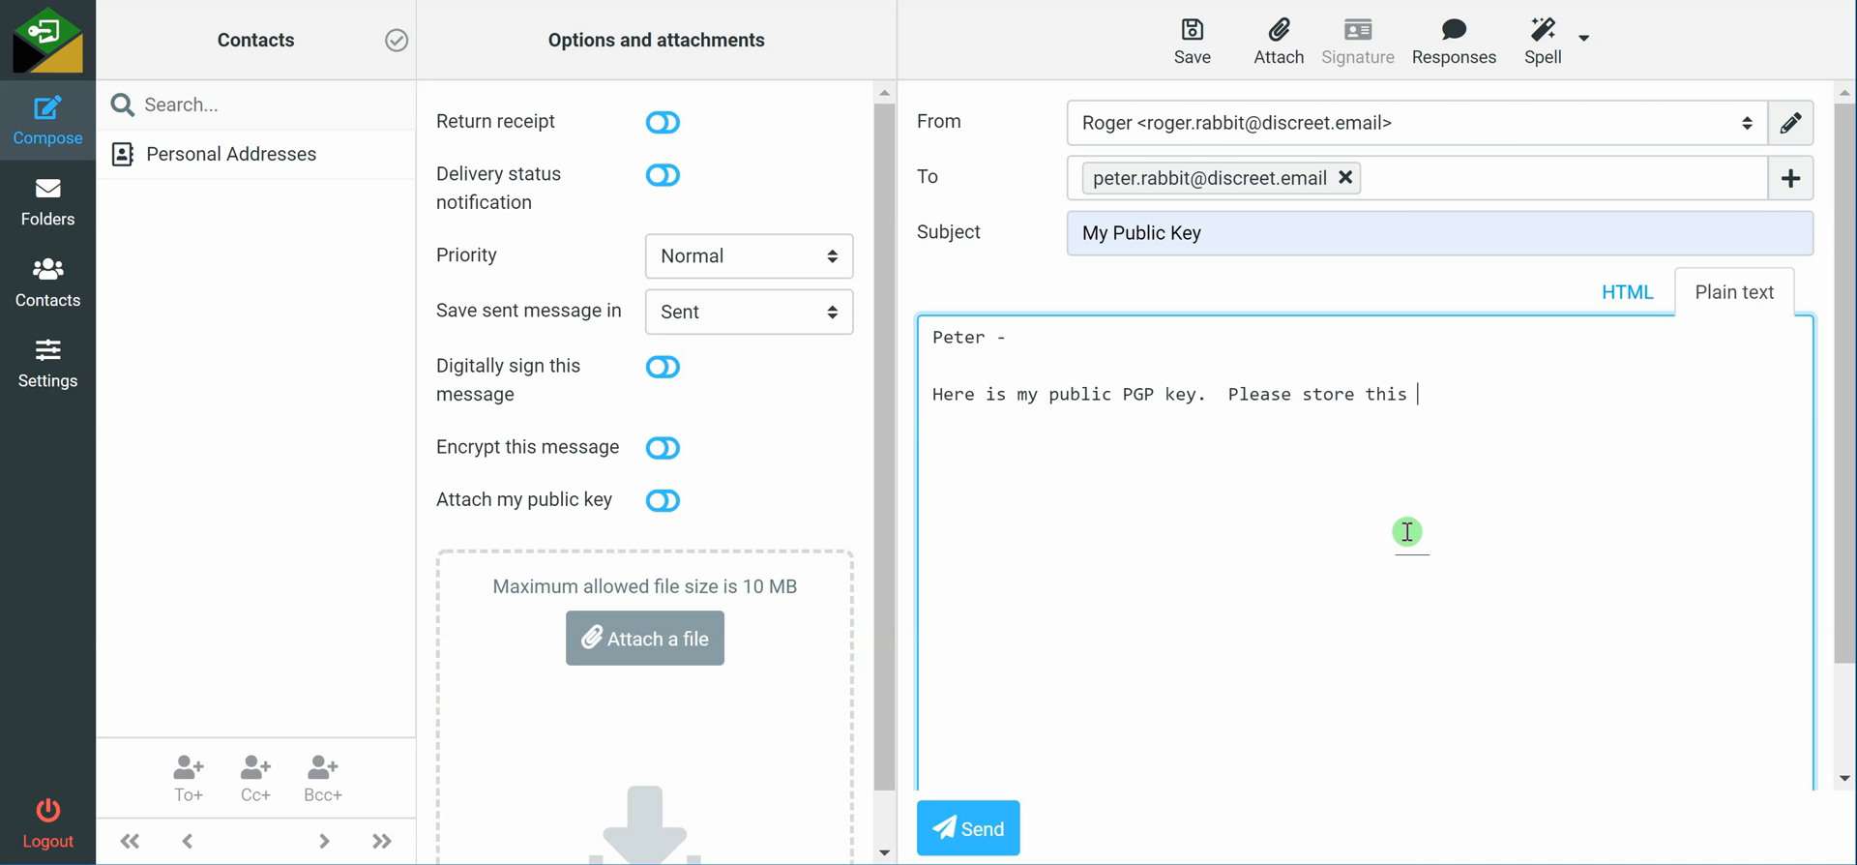
type("and use")
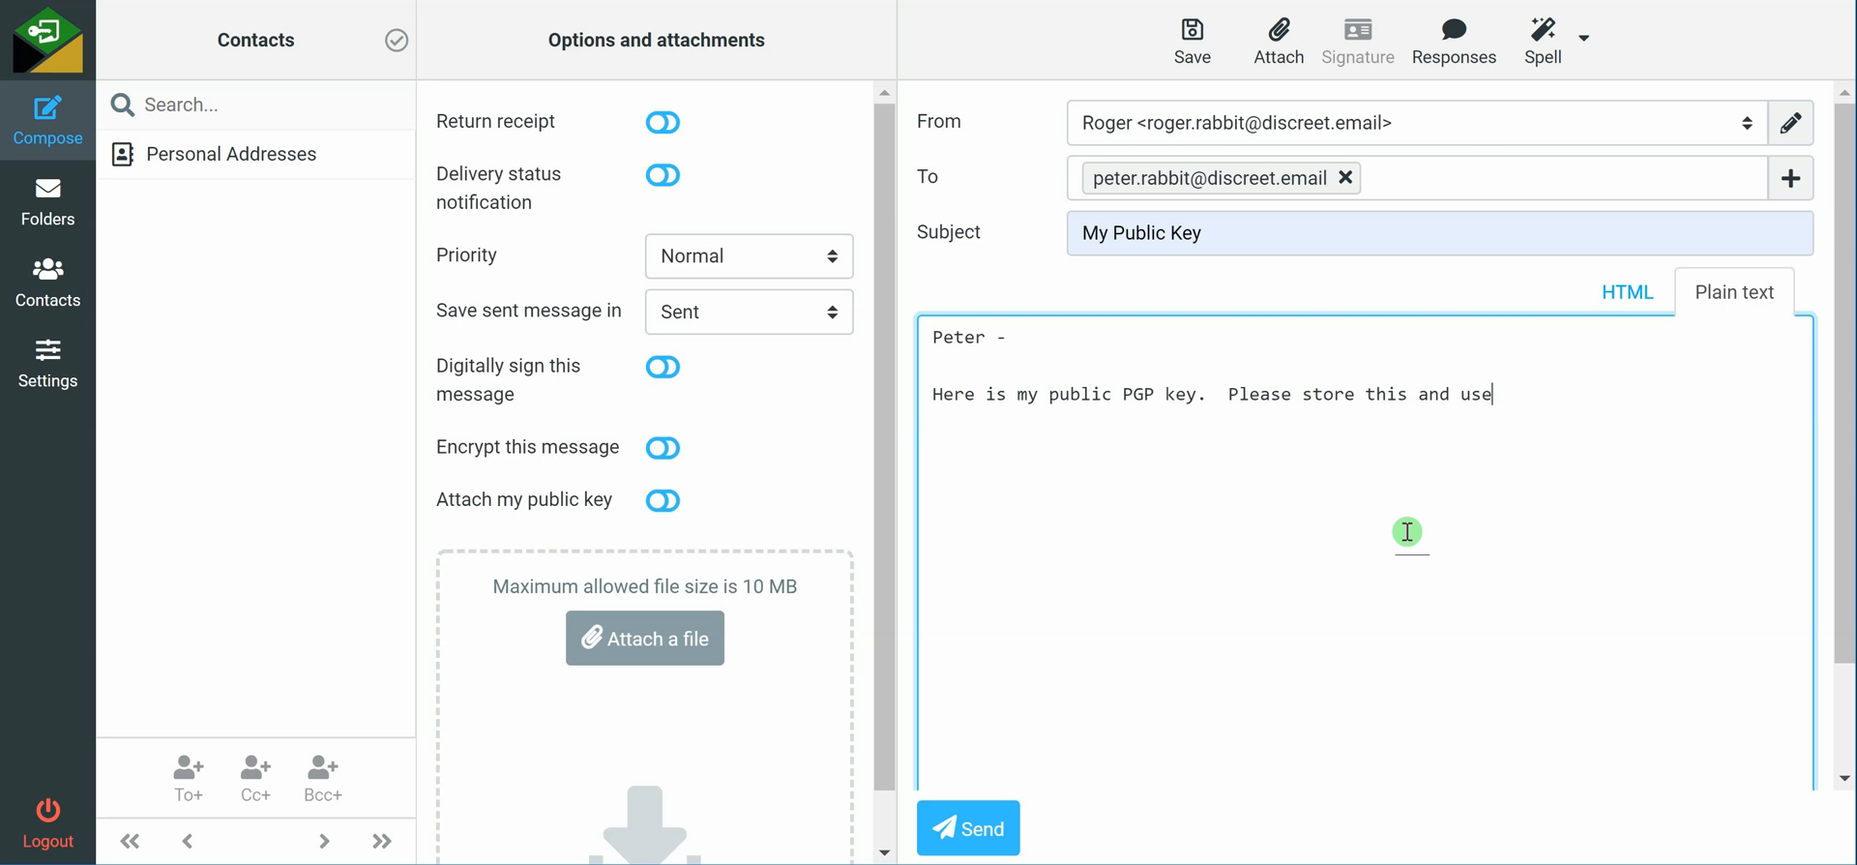
type("it to send me encr")
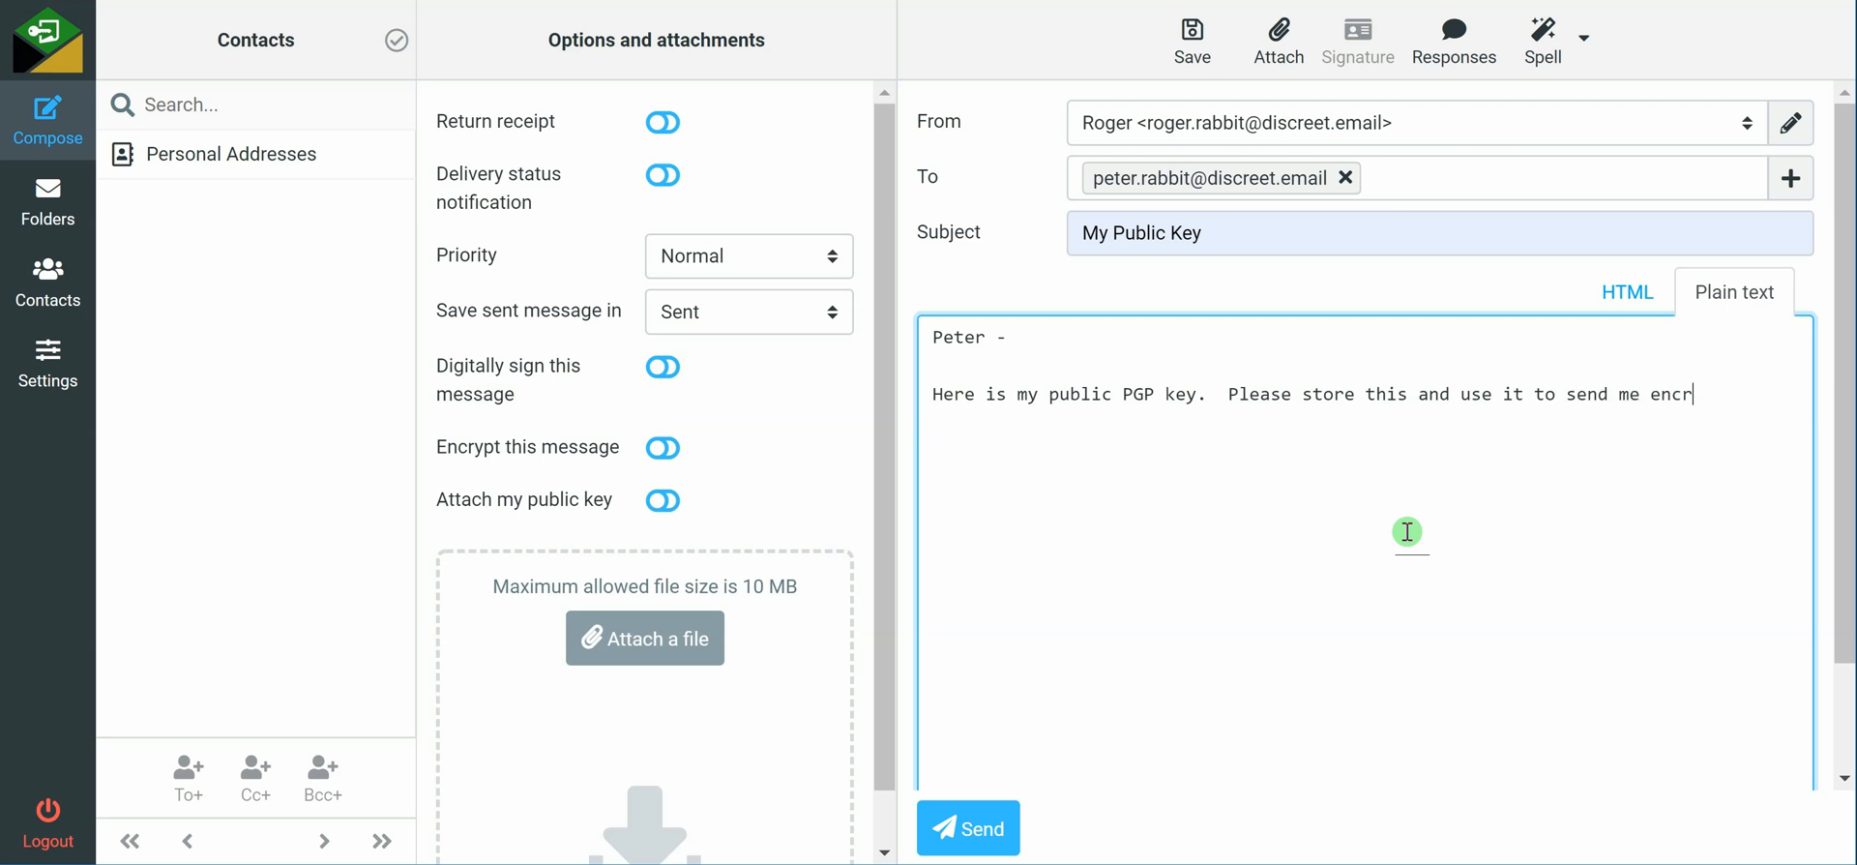
type("ypter")
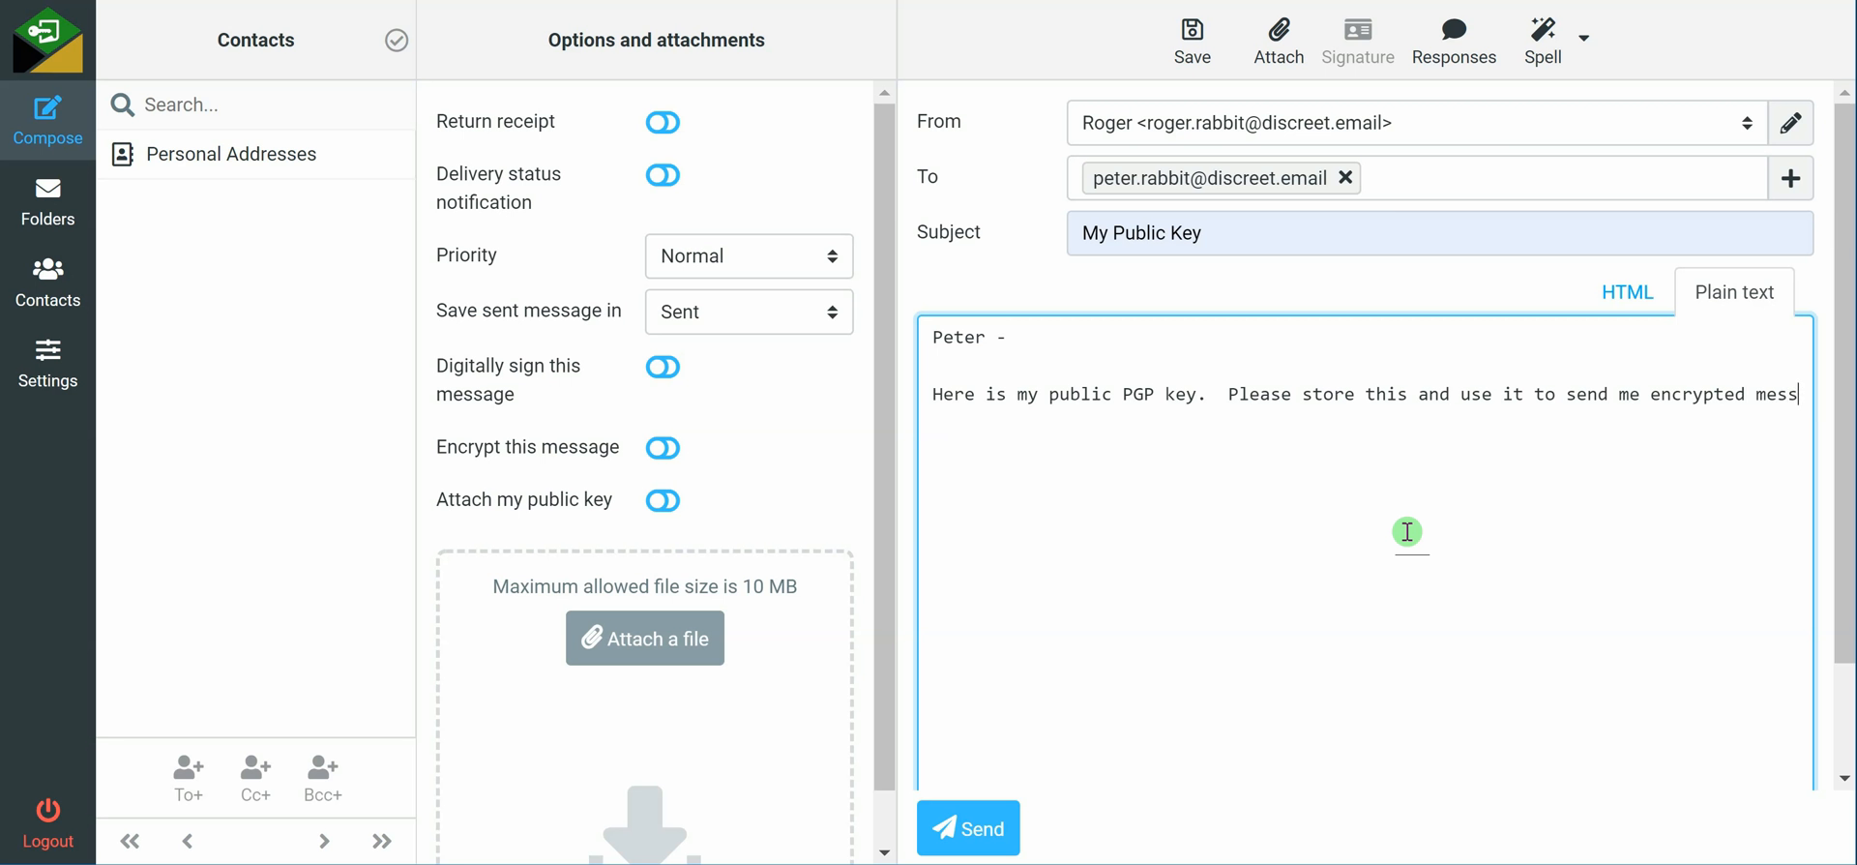
type("ages.")
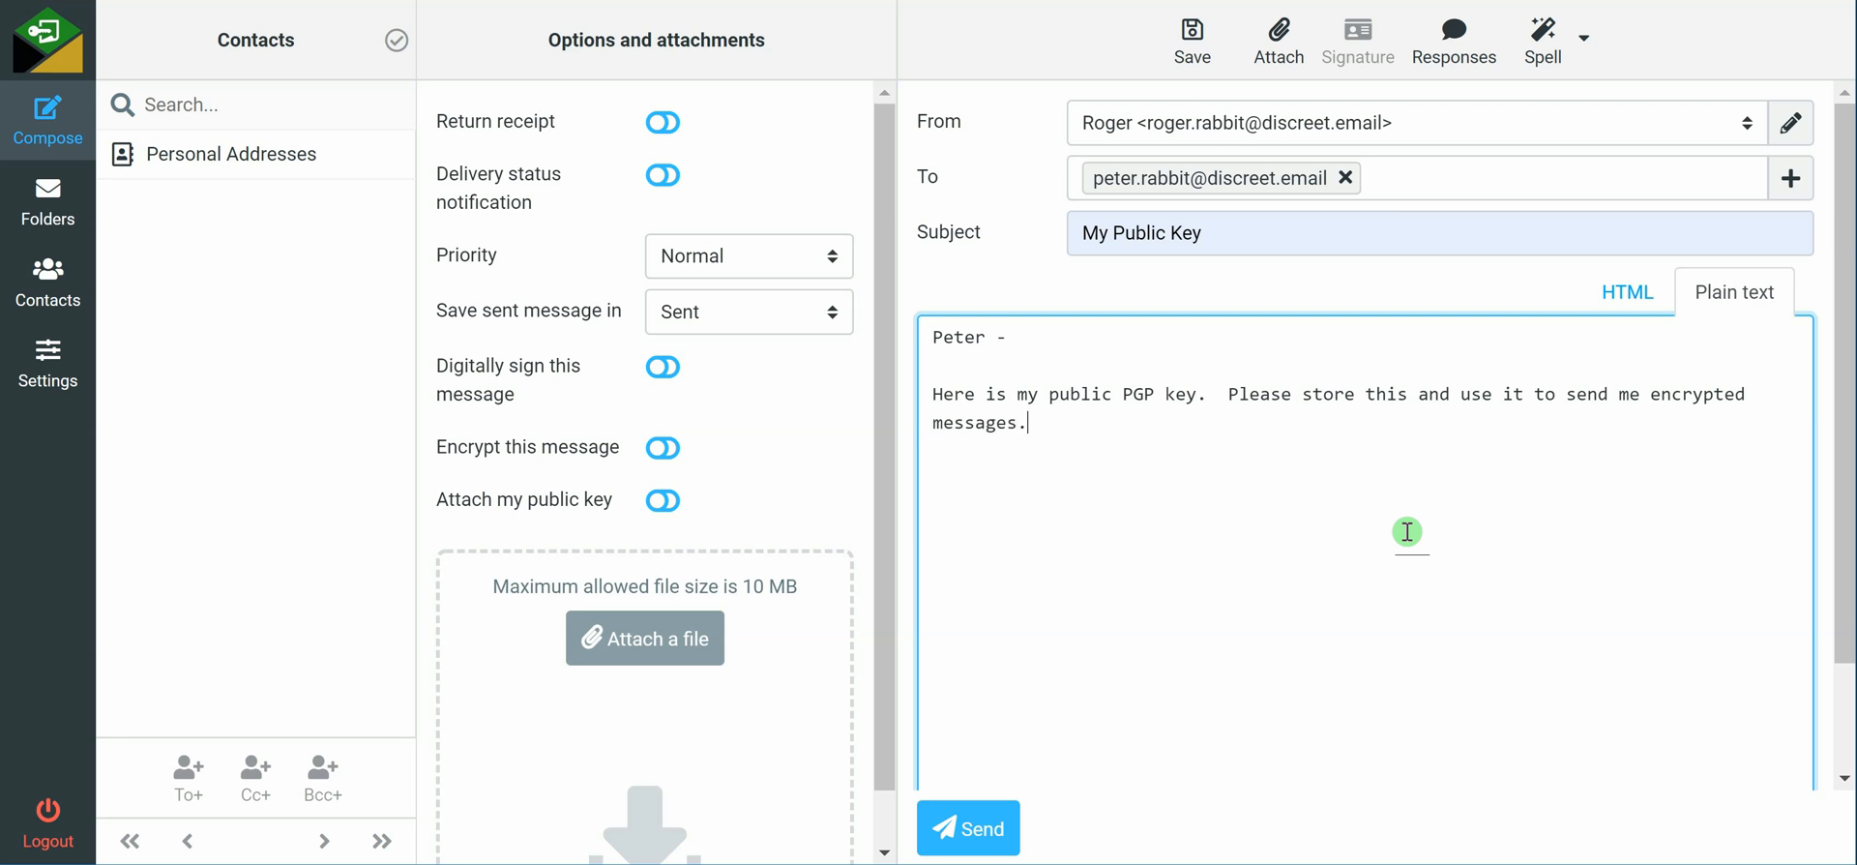
type("Rog")
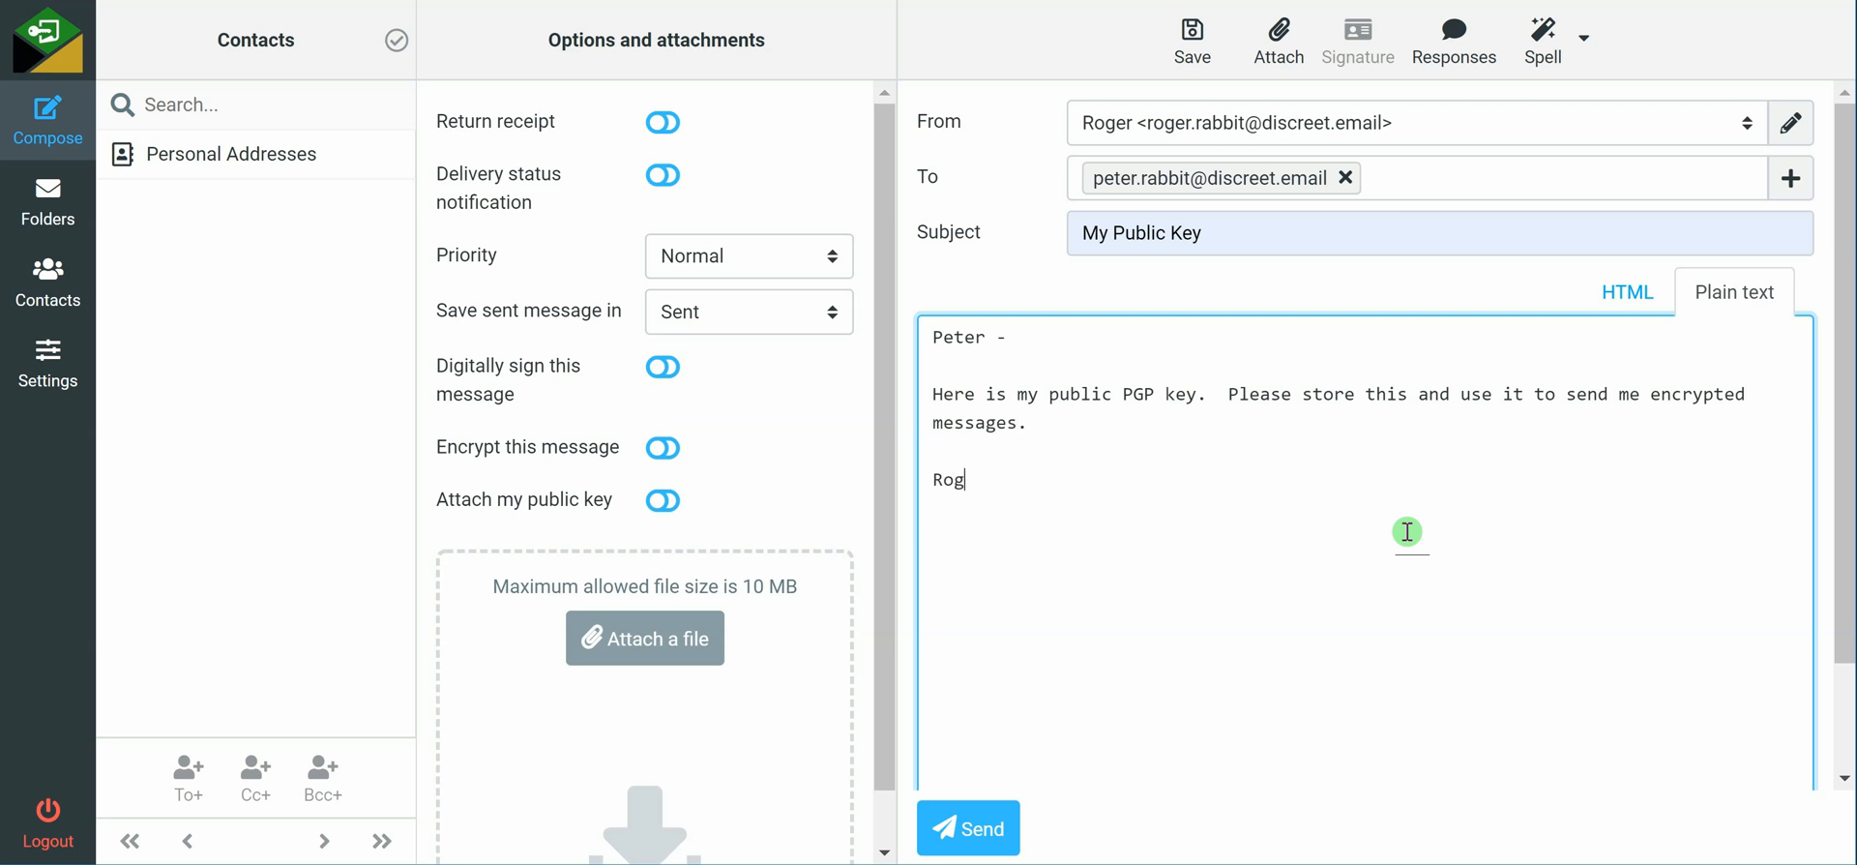
type("er")
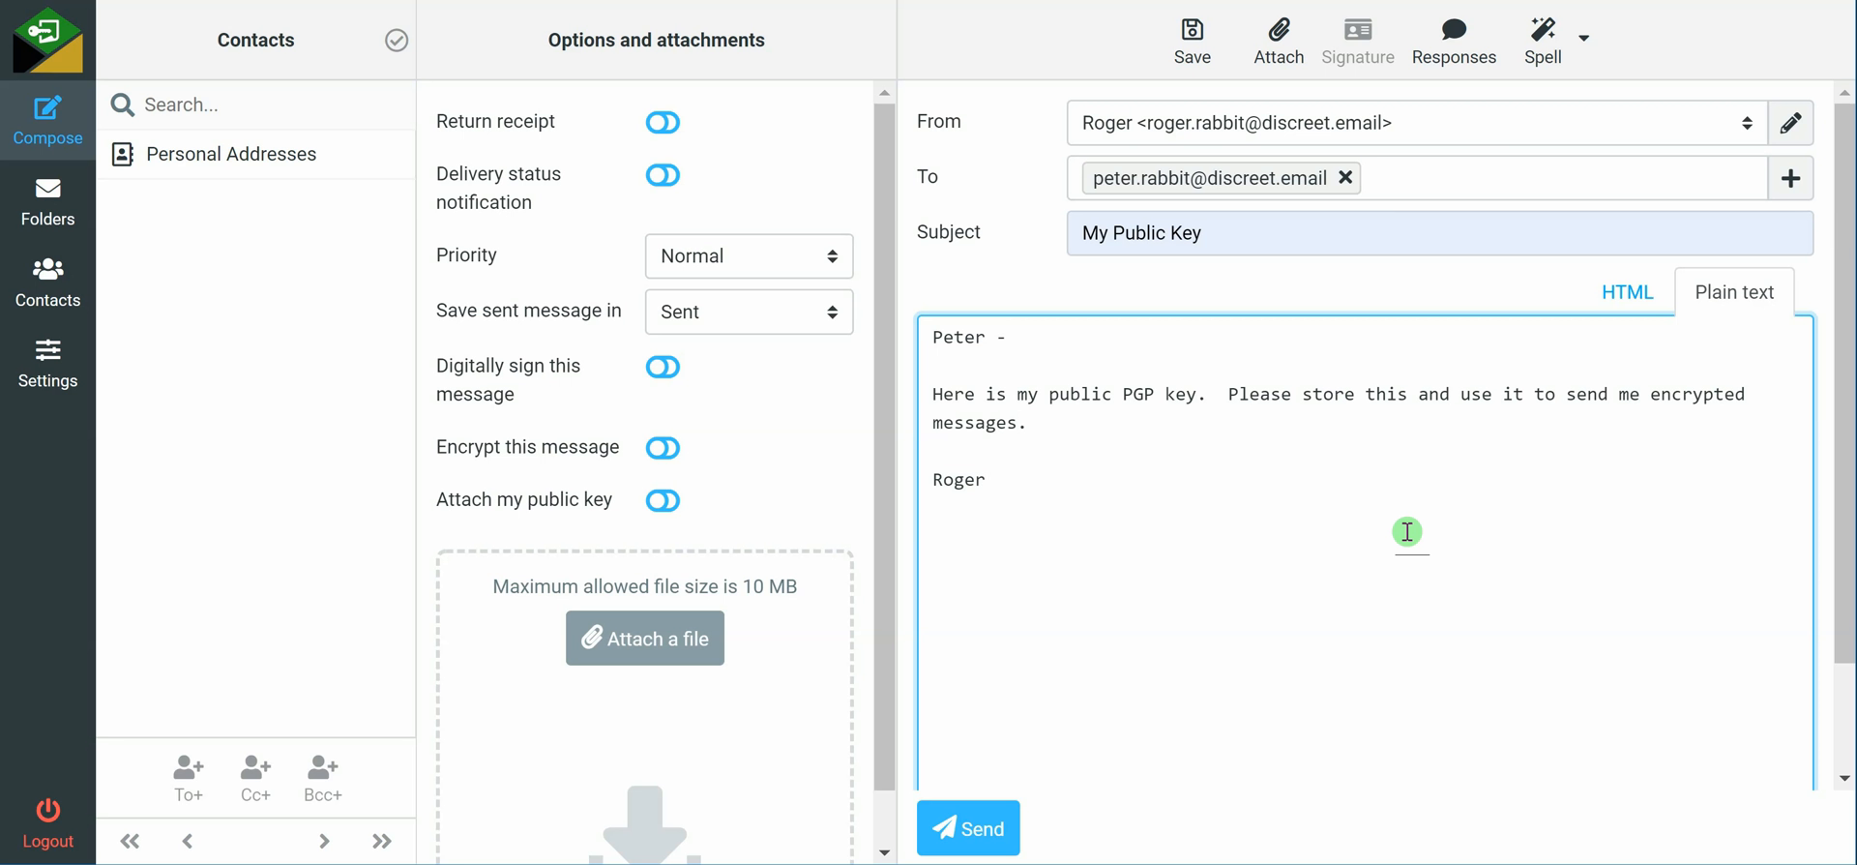
mouse_move(1273, 518)
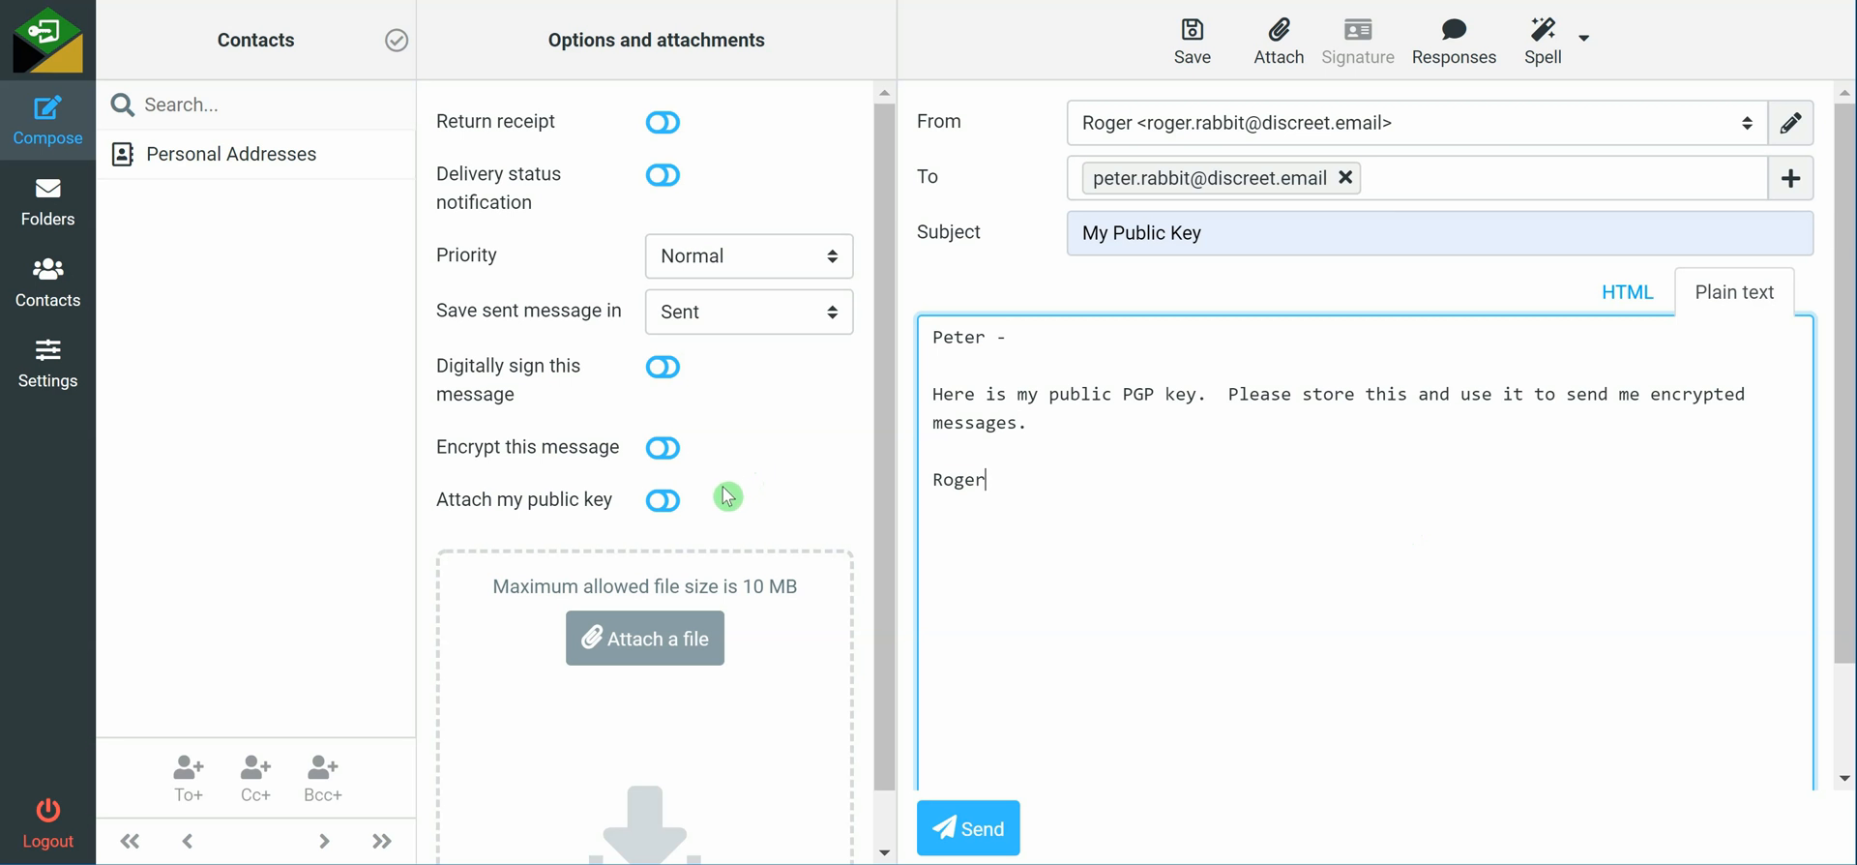
Send the message with 'Attach my public key' enabled and return to the inbox
left_click(662, 499)
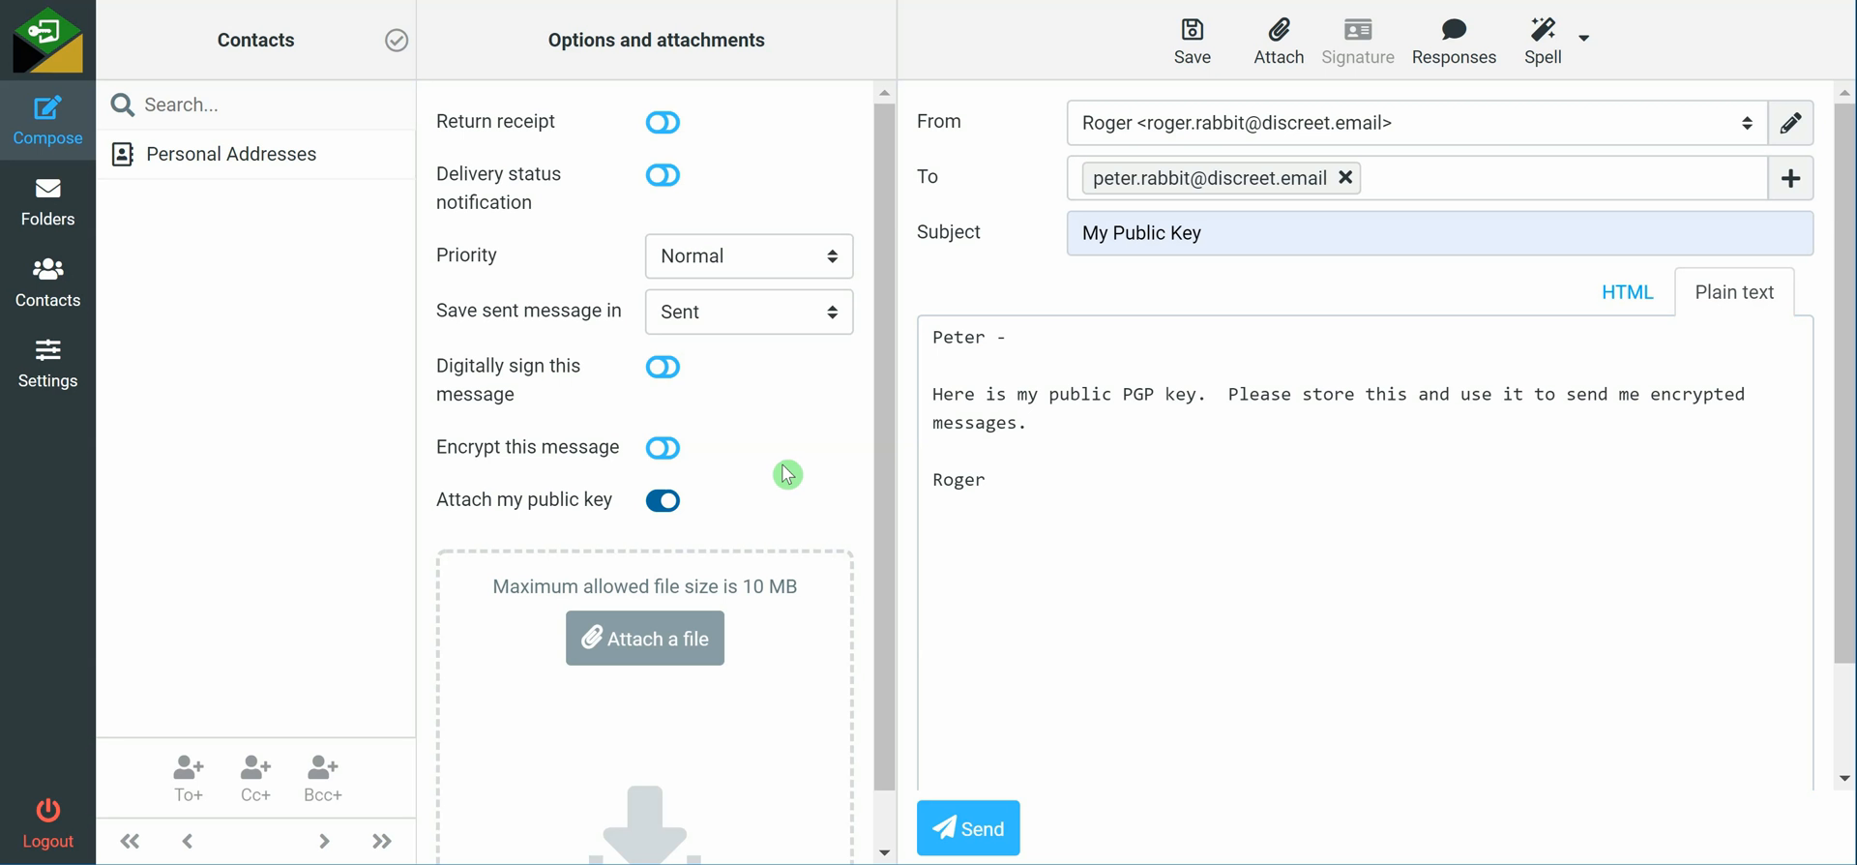
left_click(968, 826)
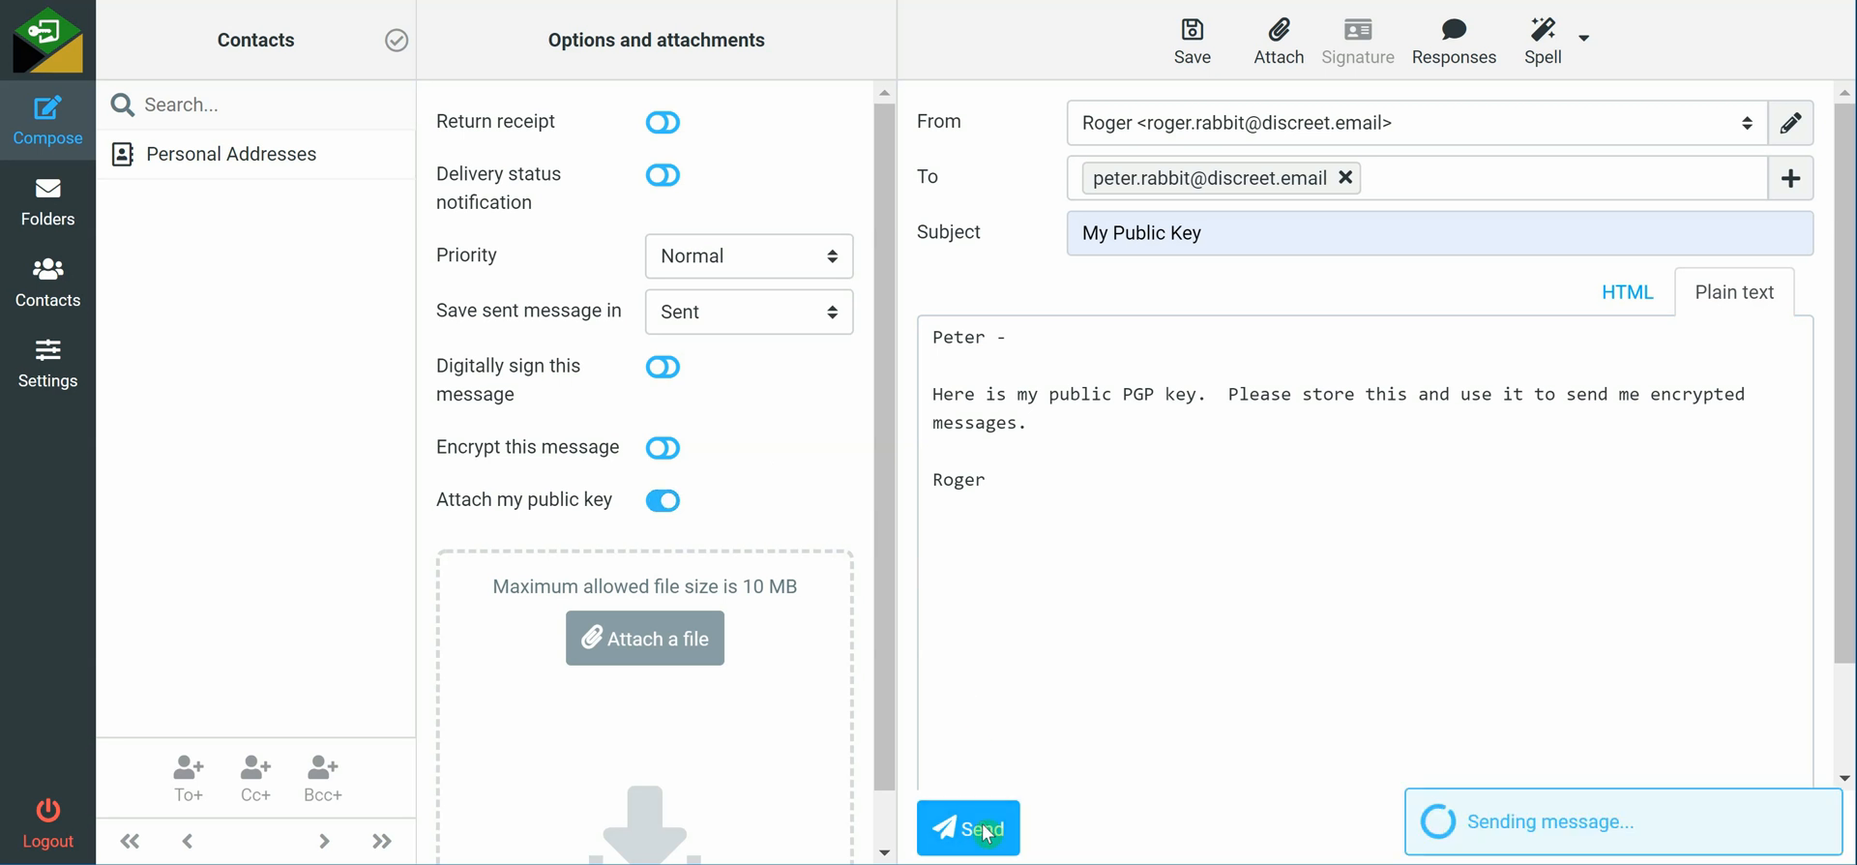
left_click(968, 826)
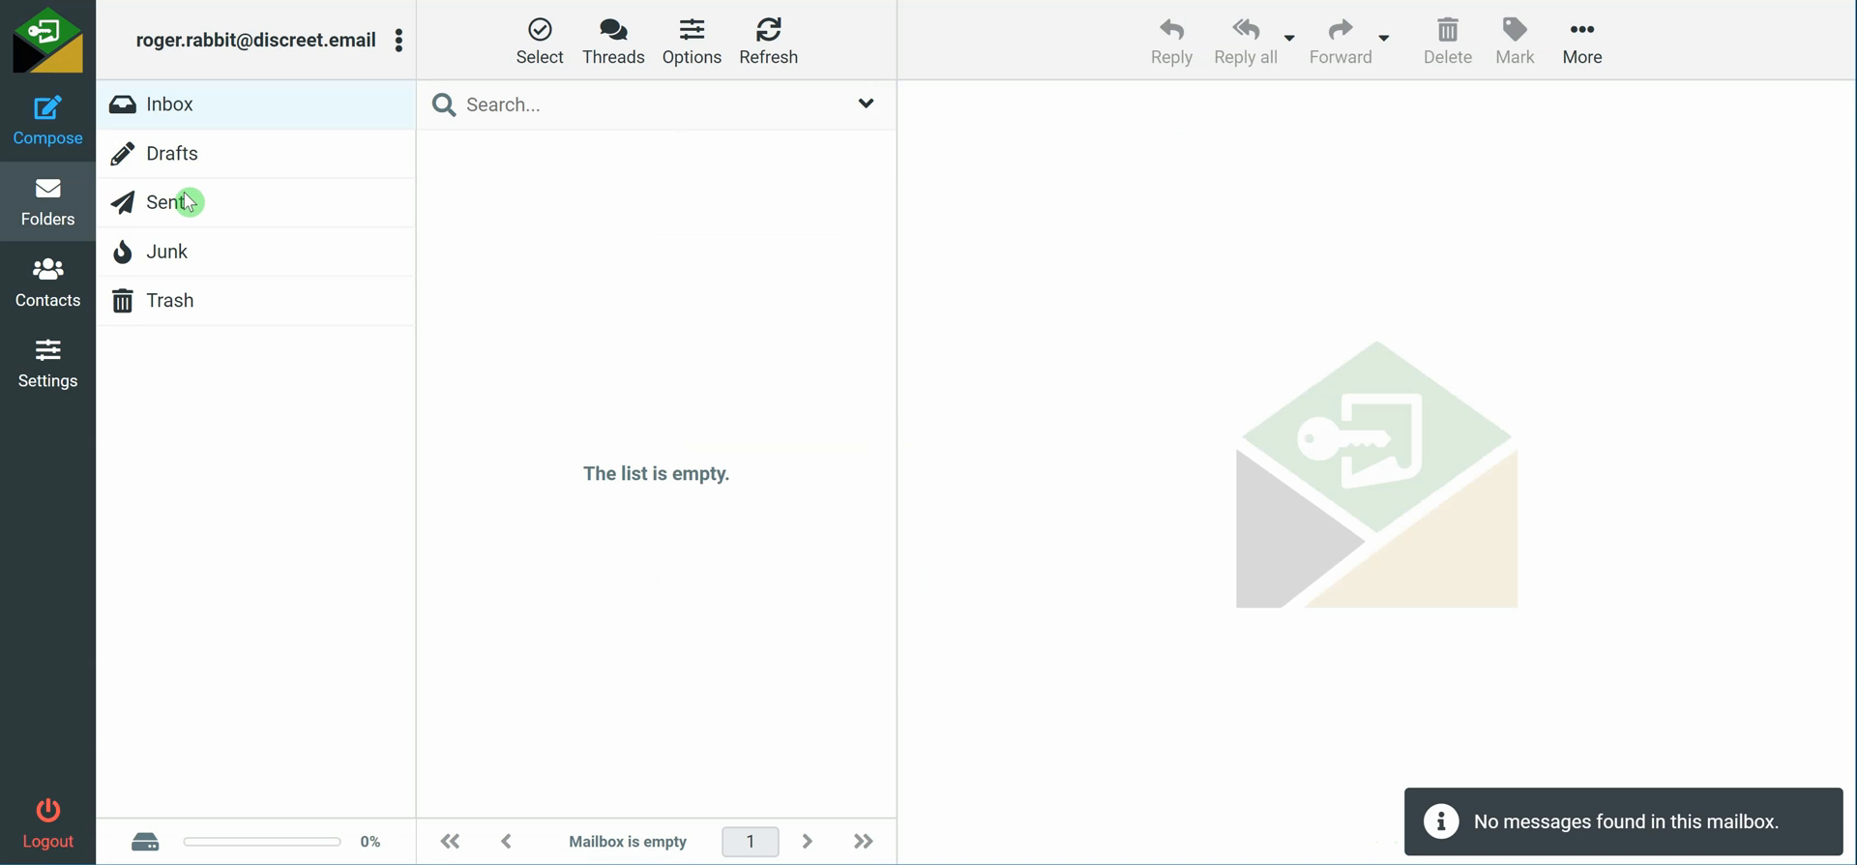
Open the 'My Public Key' message in Sent, showing its attached .asc key file
left_click(171, 201)
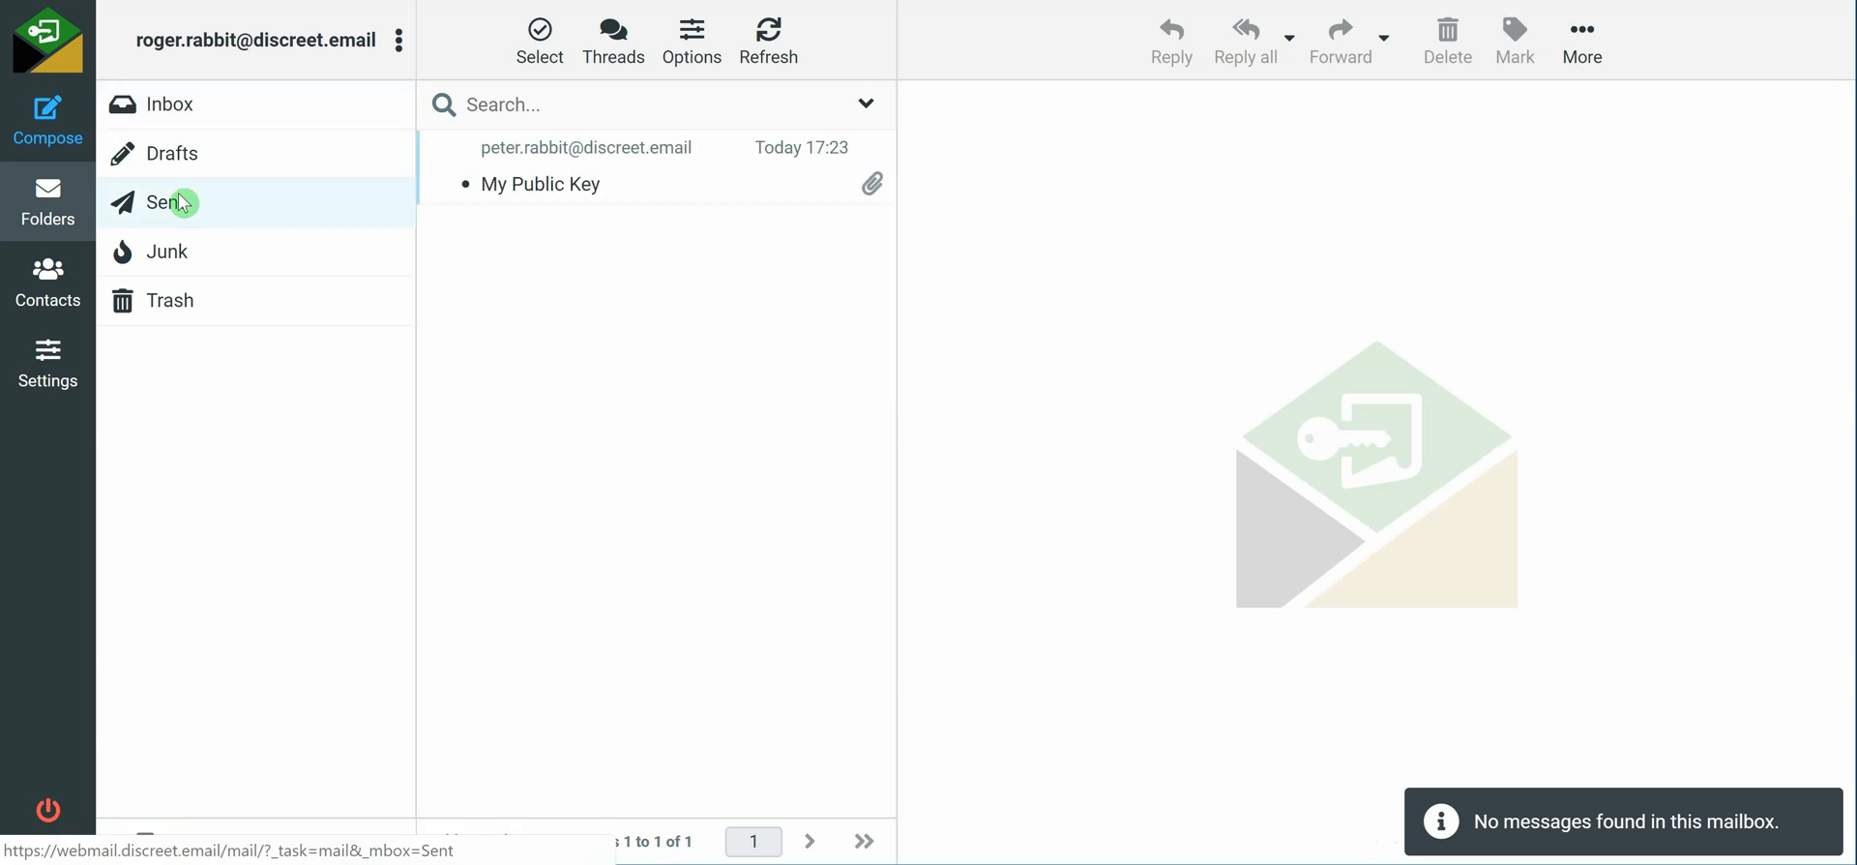
left_click(641, 180)
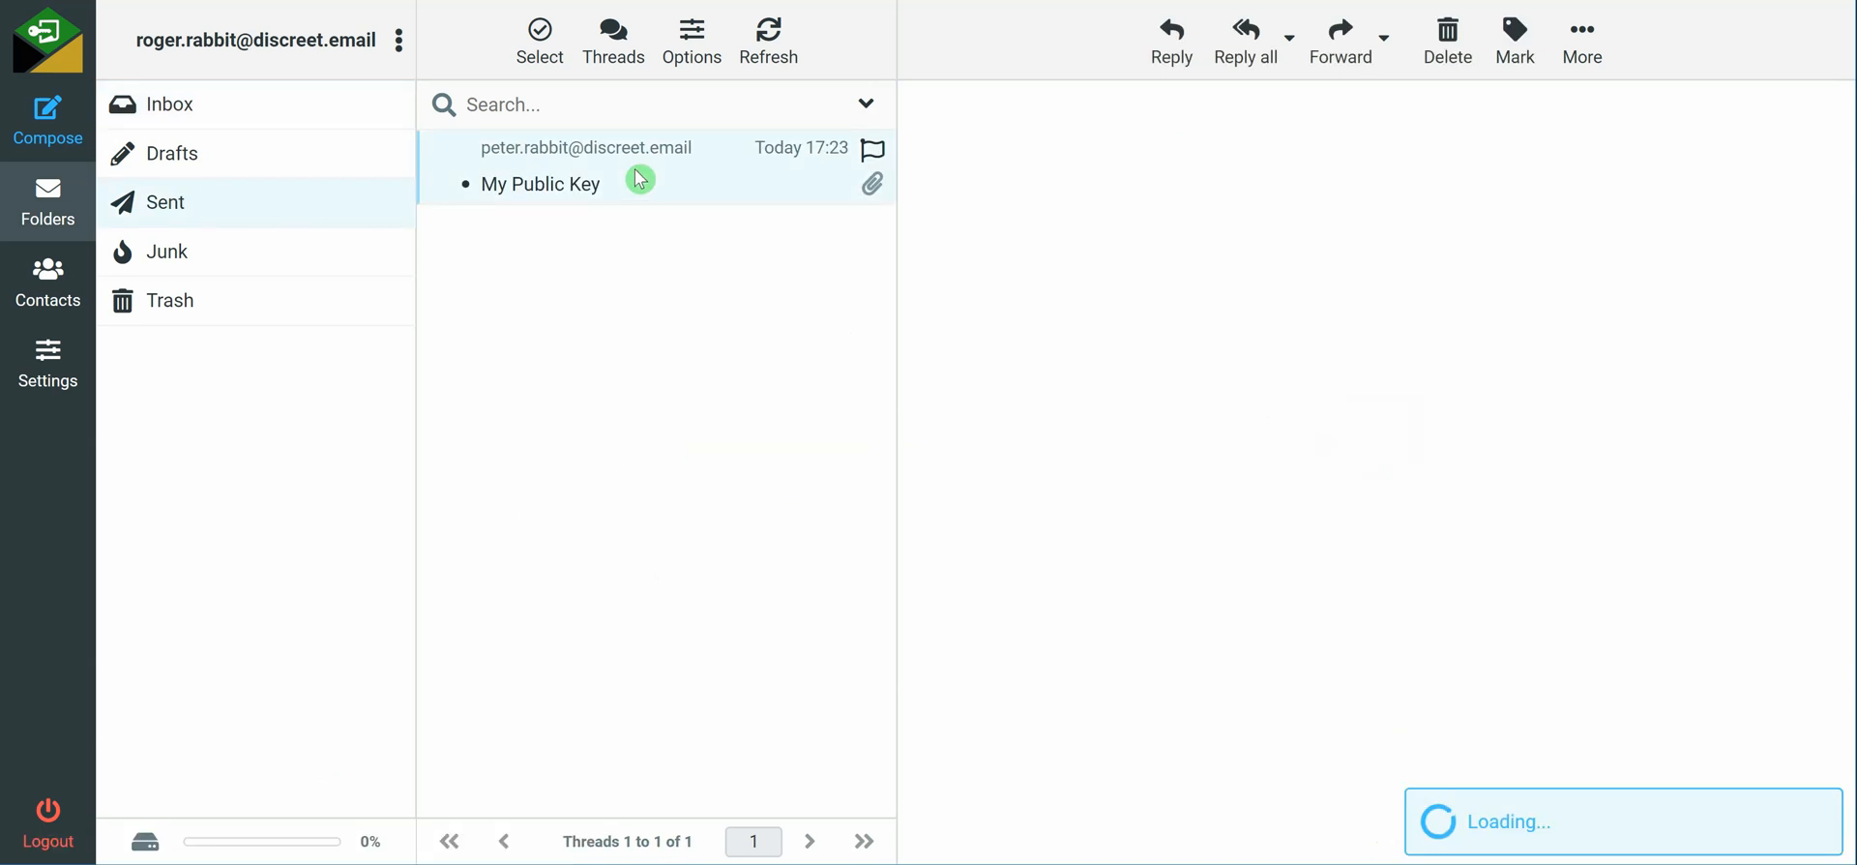
left_click(540, 184)
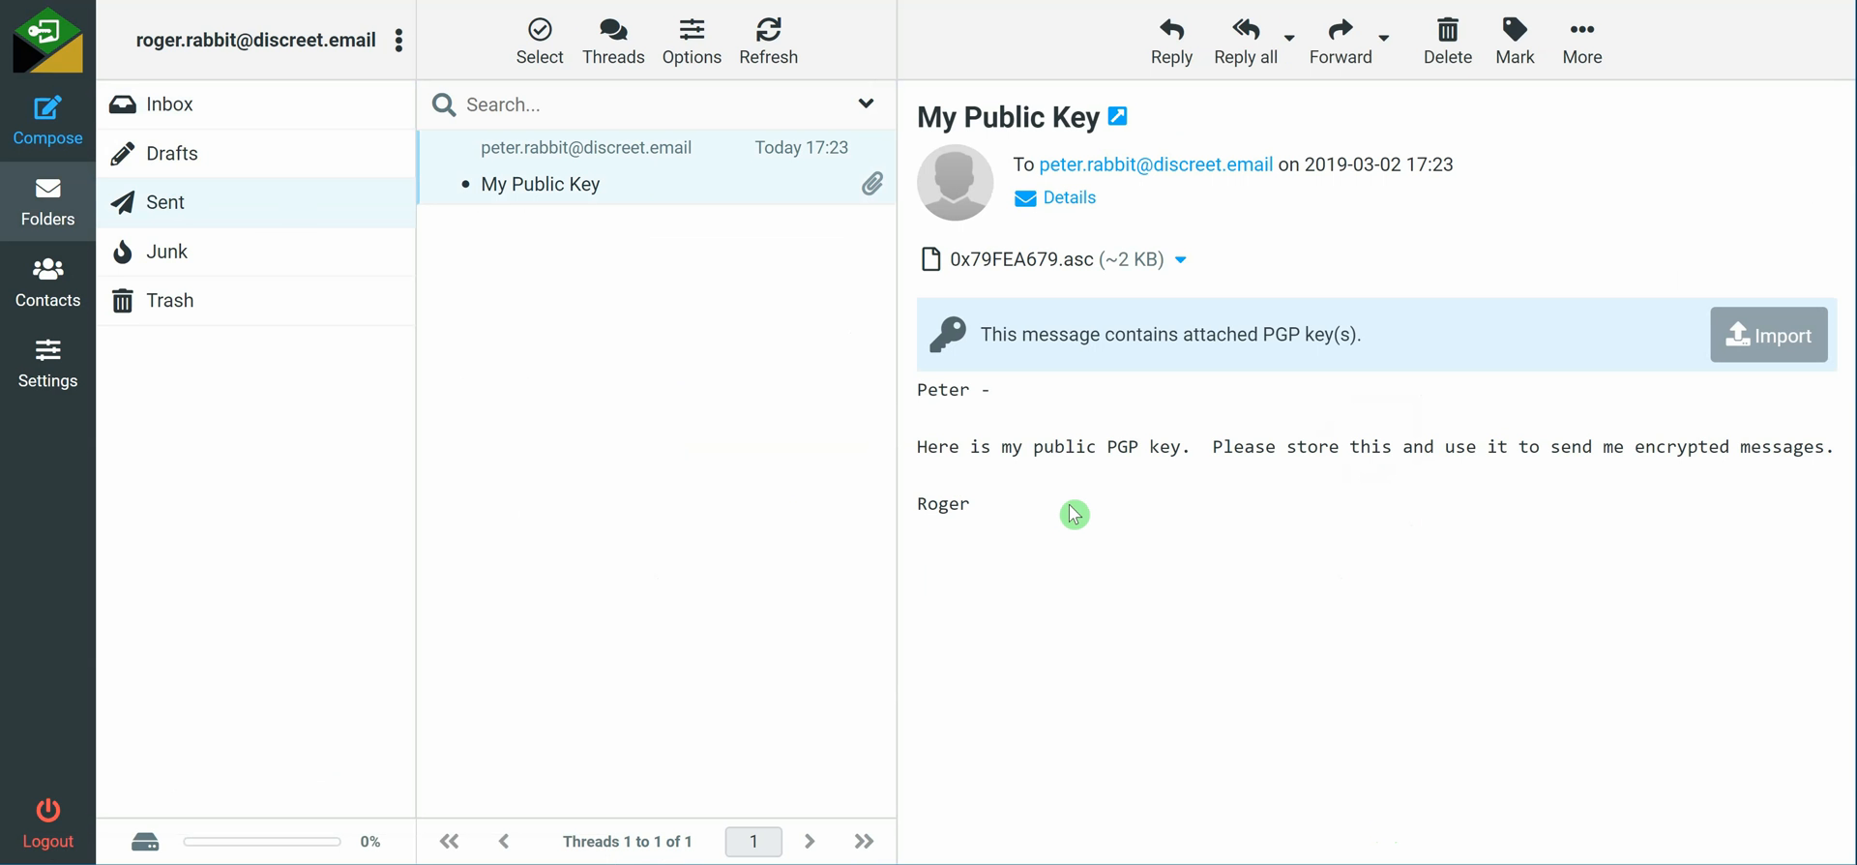
mouse_move(1099, 379)
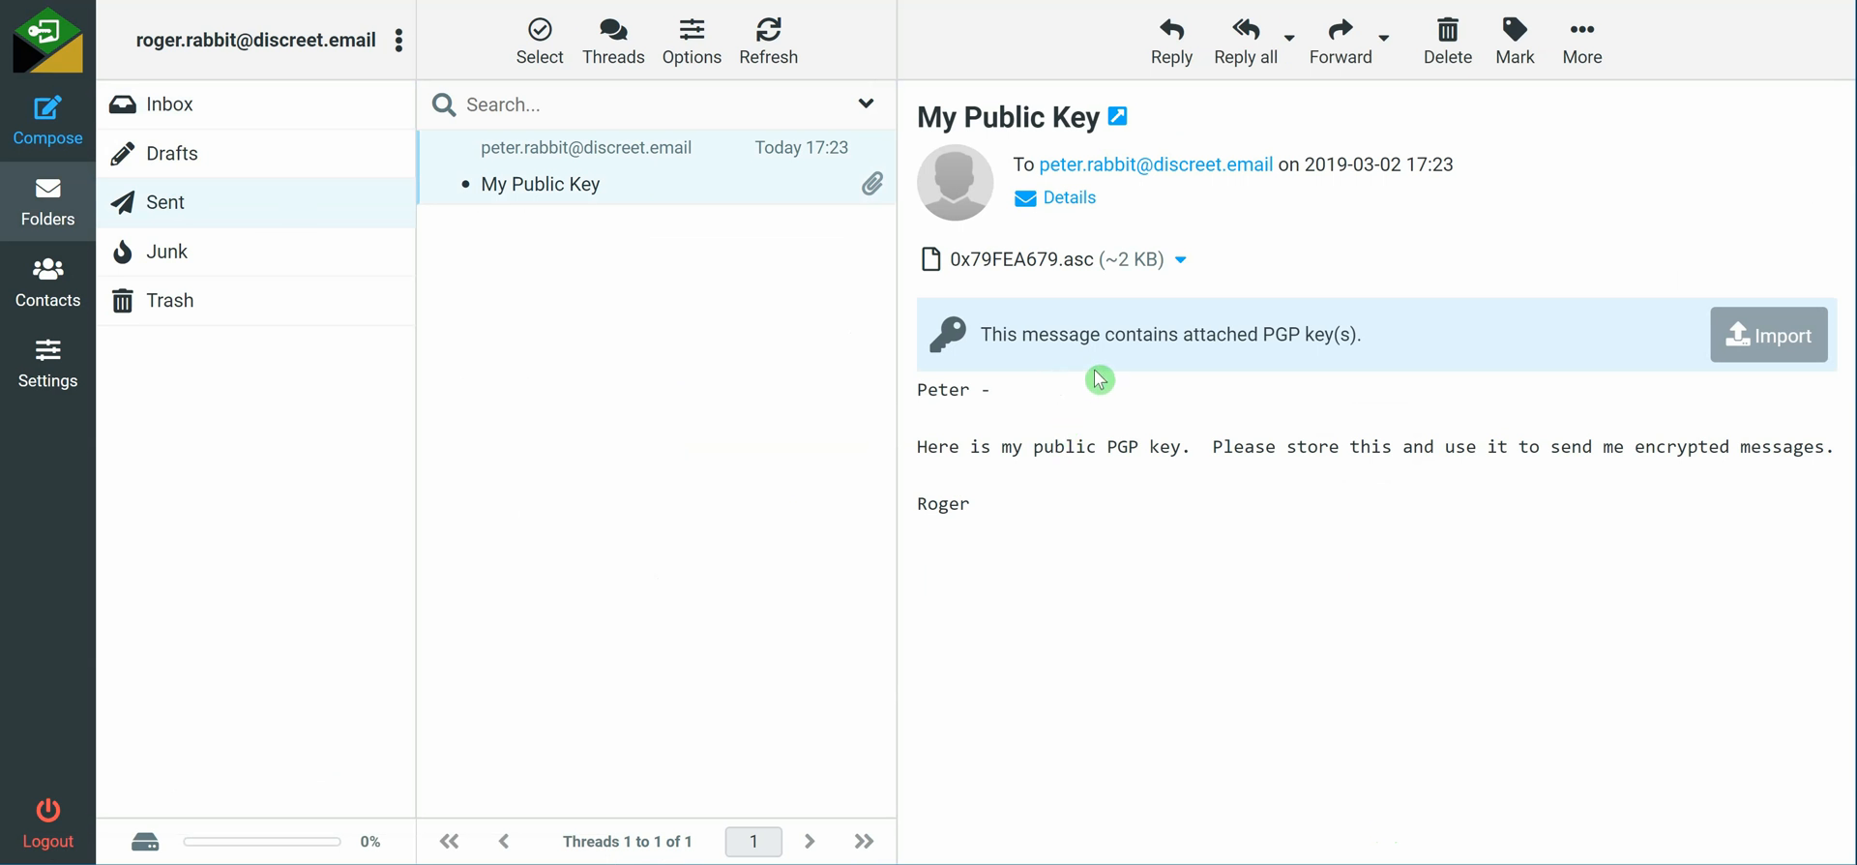
mouse_move(1233, 381)
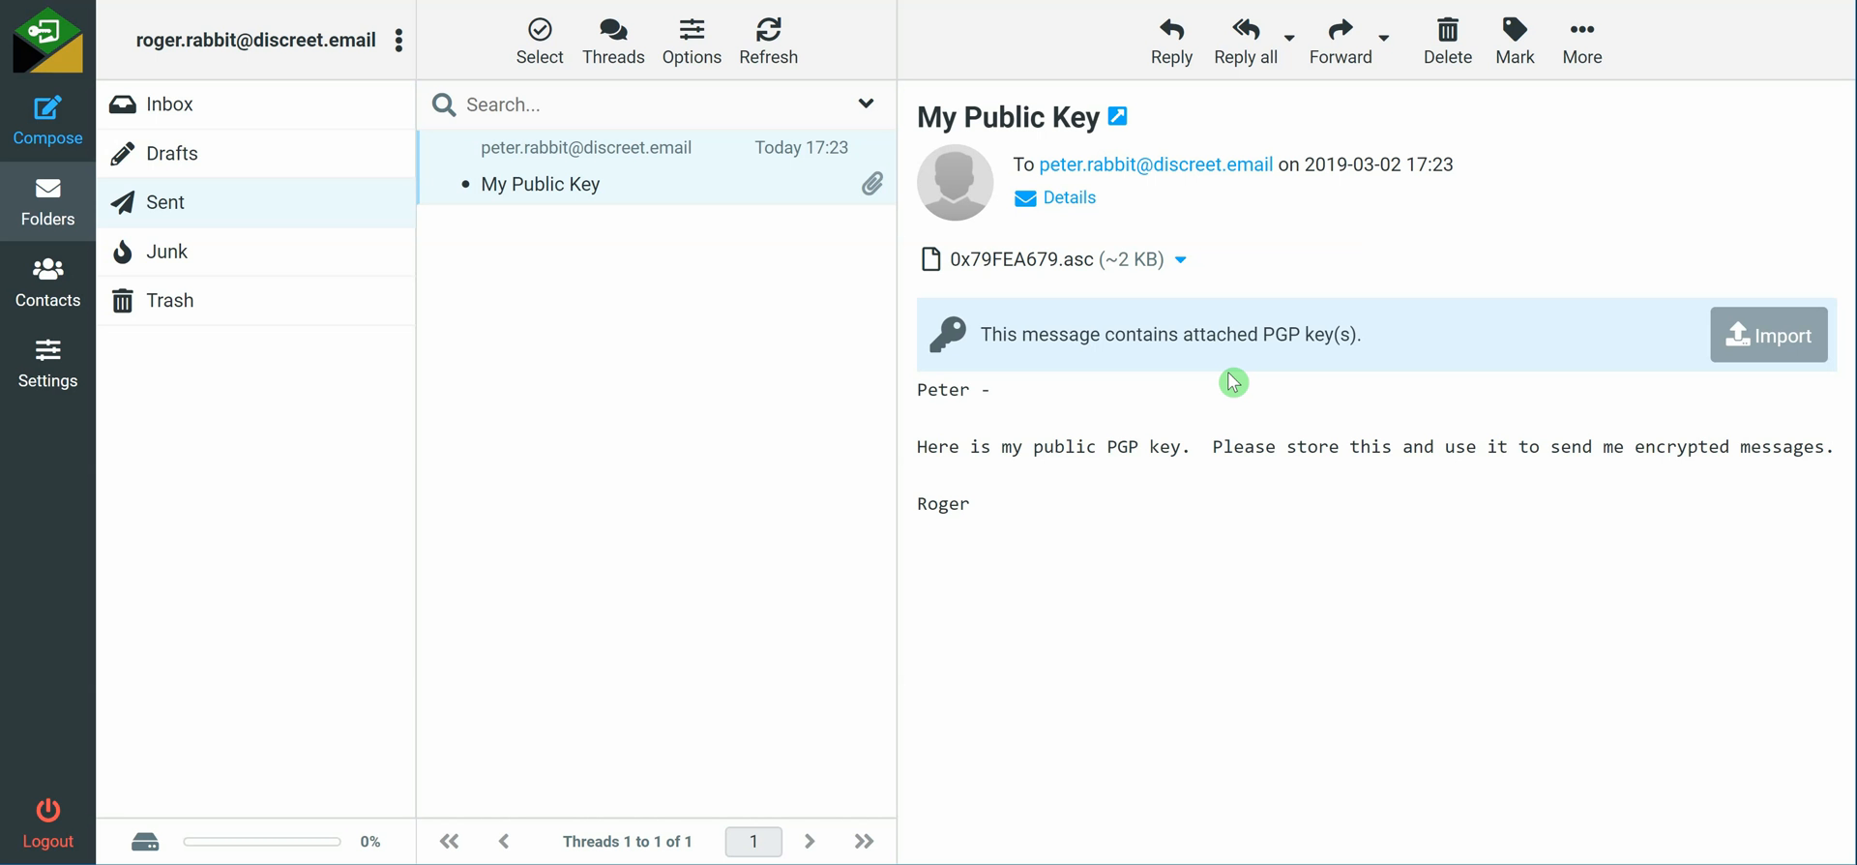
mouse_move(919, 813)
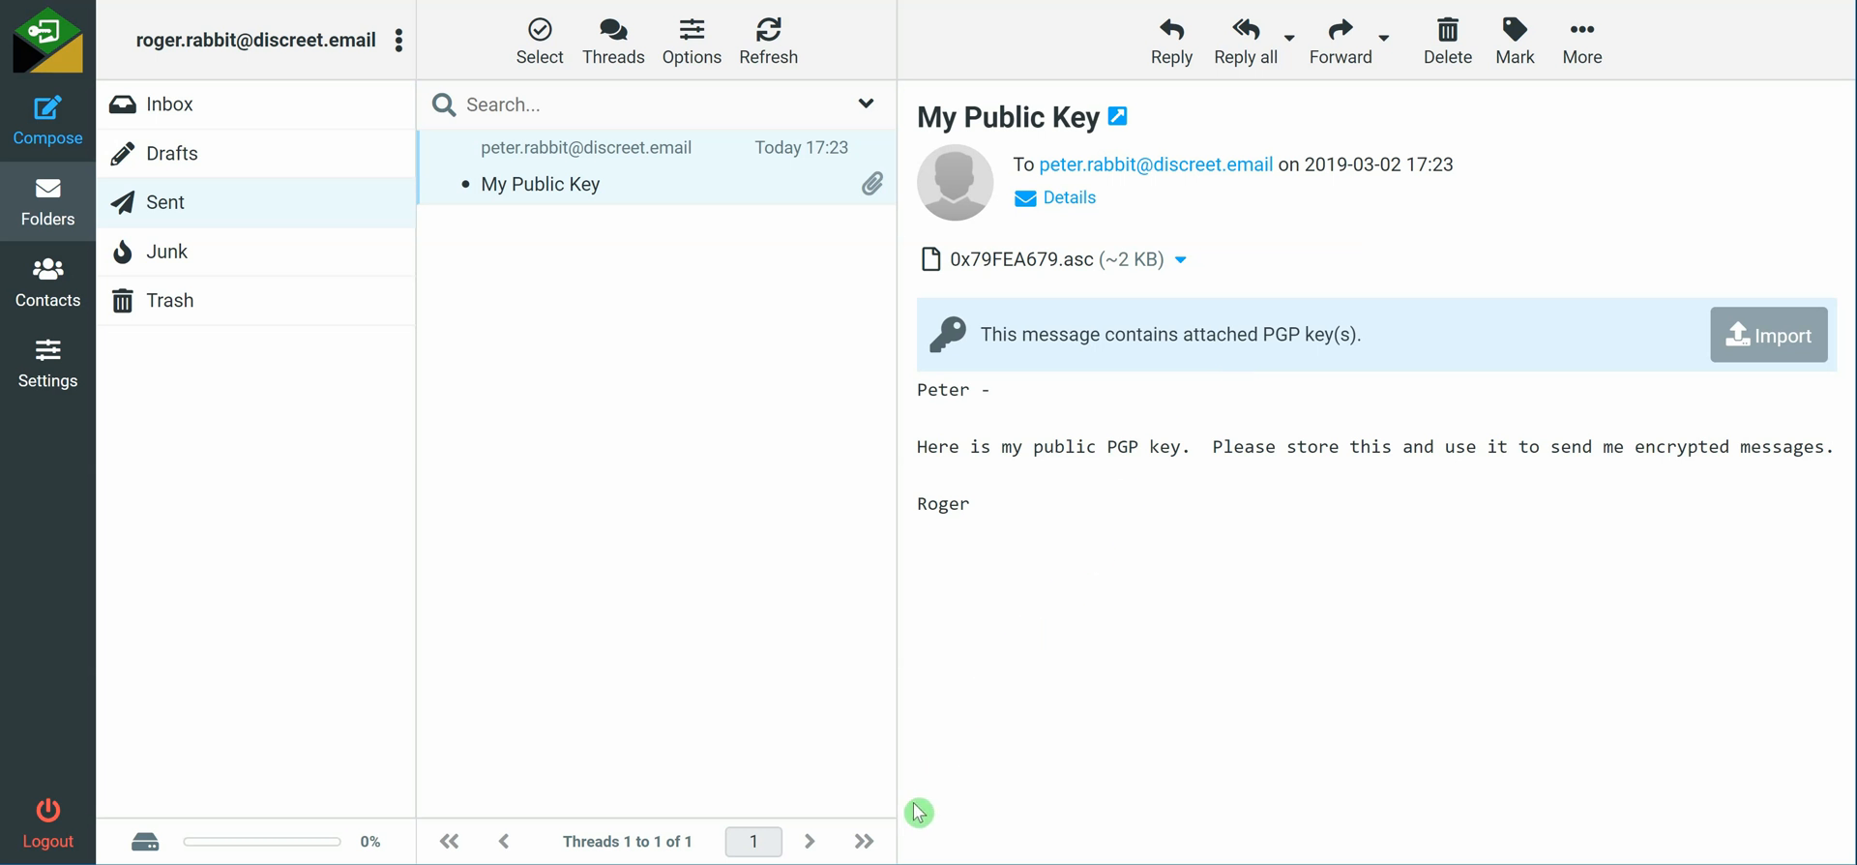